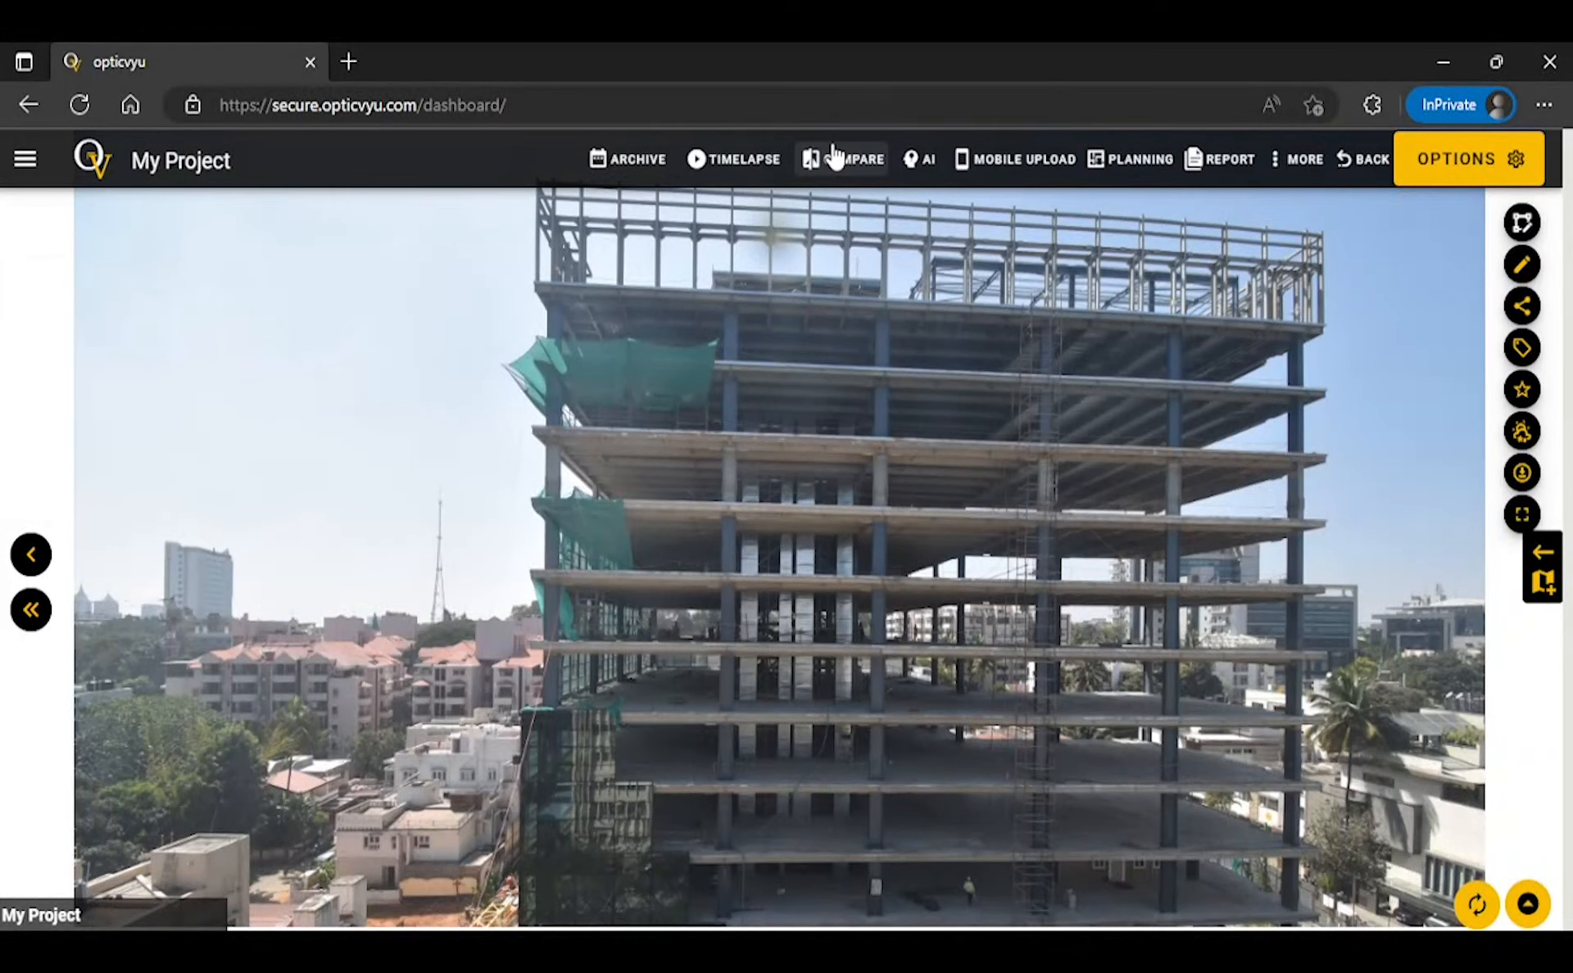
Step: Open the COMPARE view from the OpticVyu dashboard's top navigation
click(852, 158)
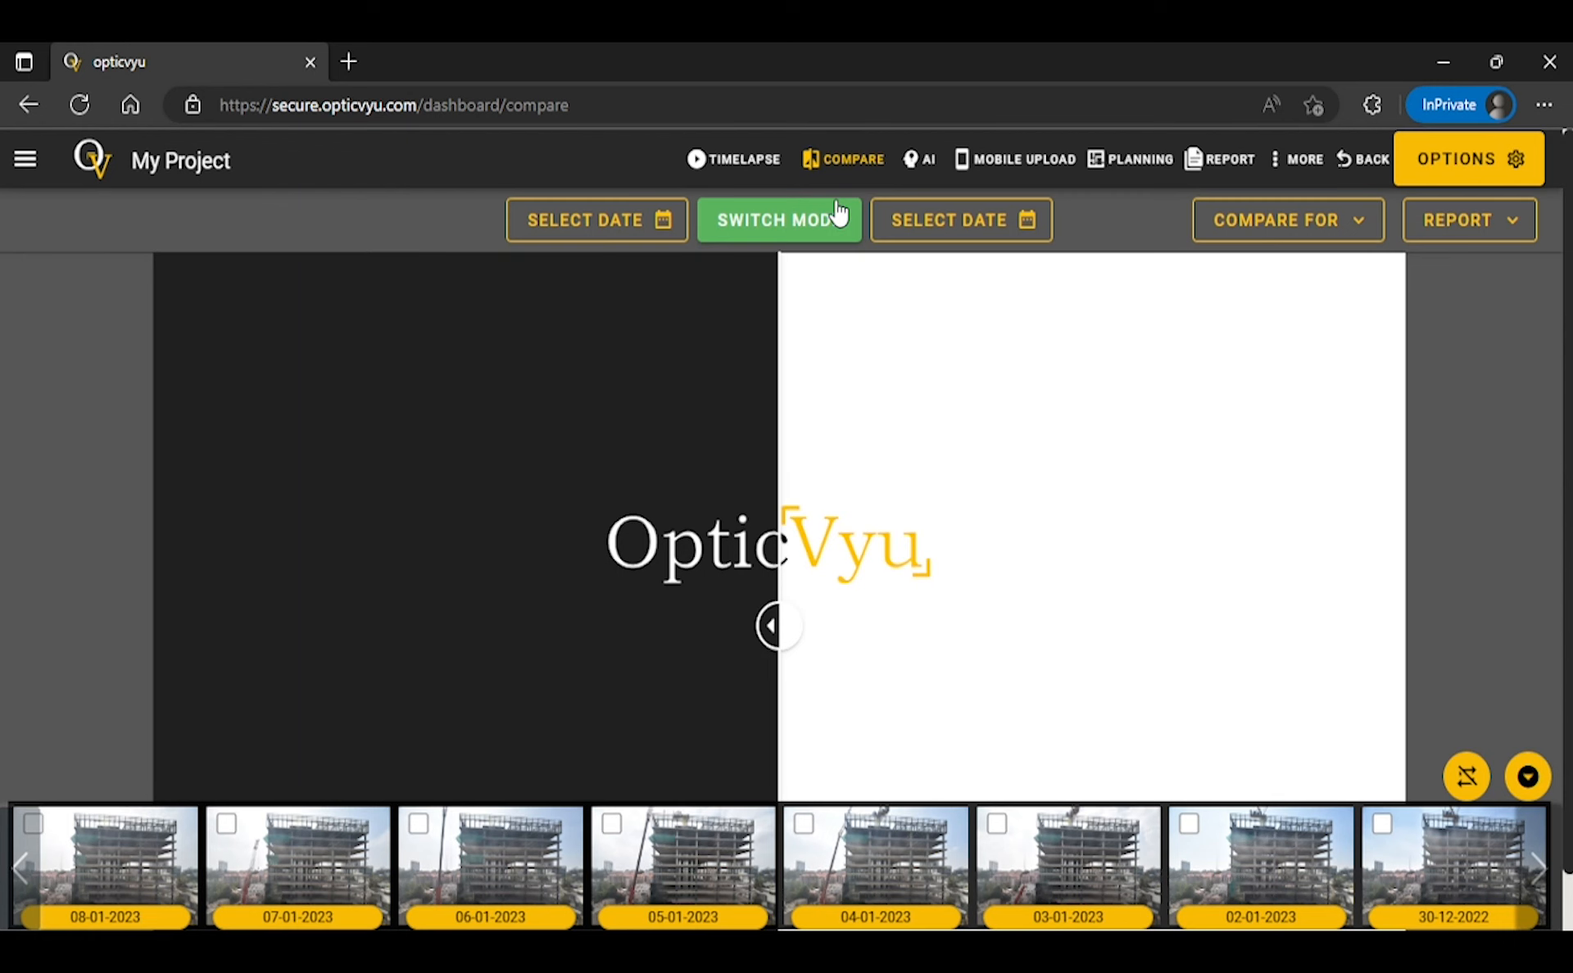
mouse_move(685, 433)
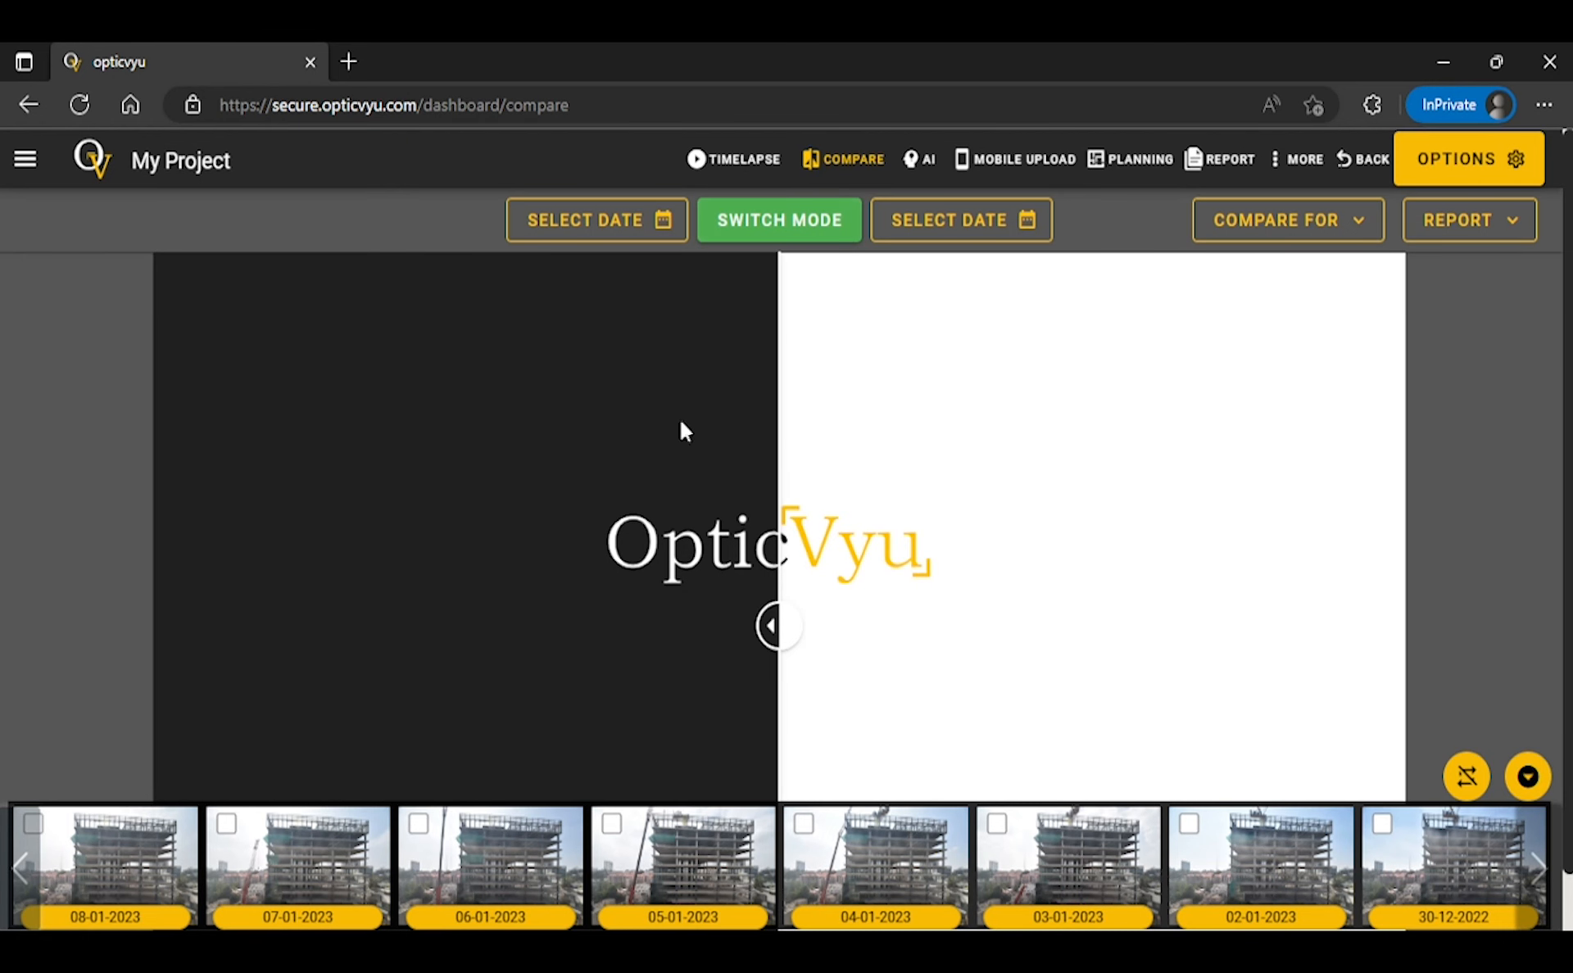
mouse_move(238, 834)
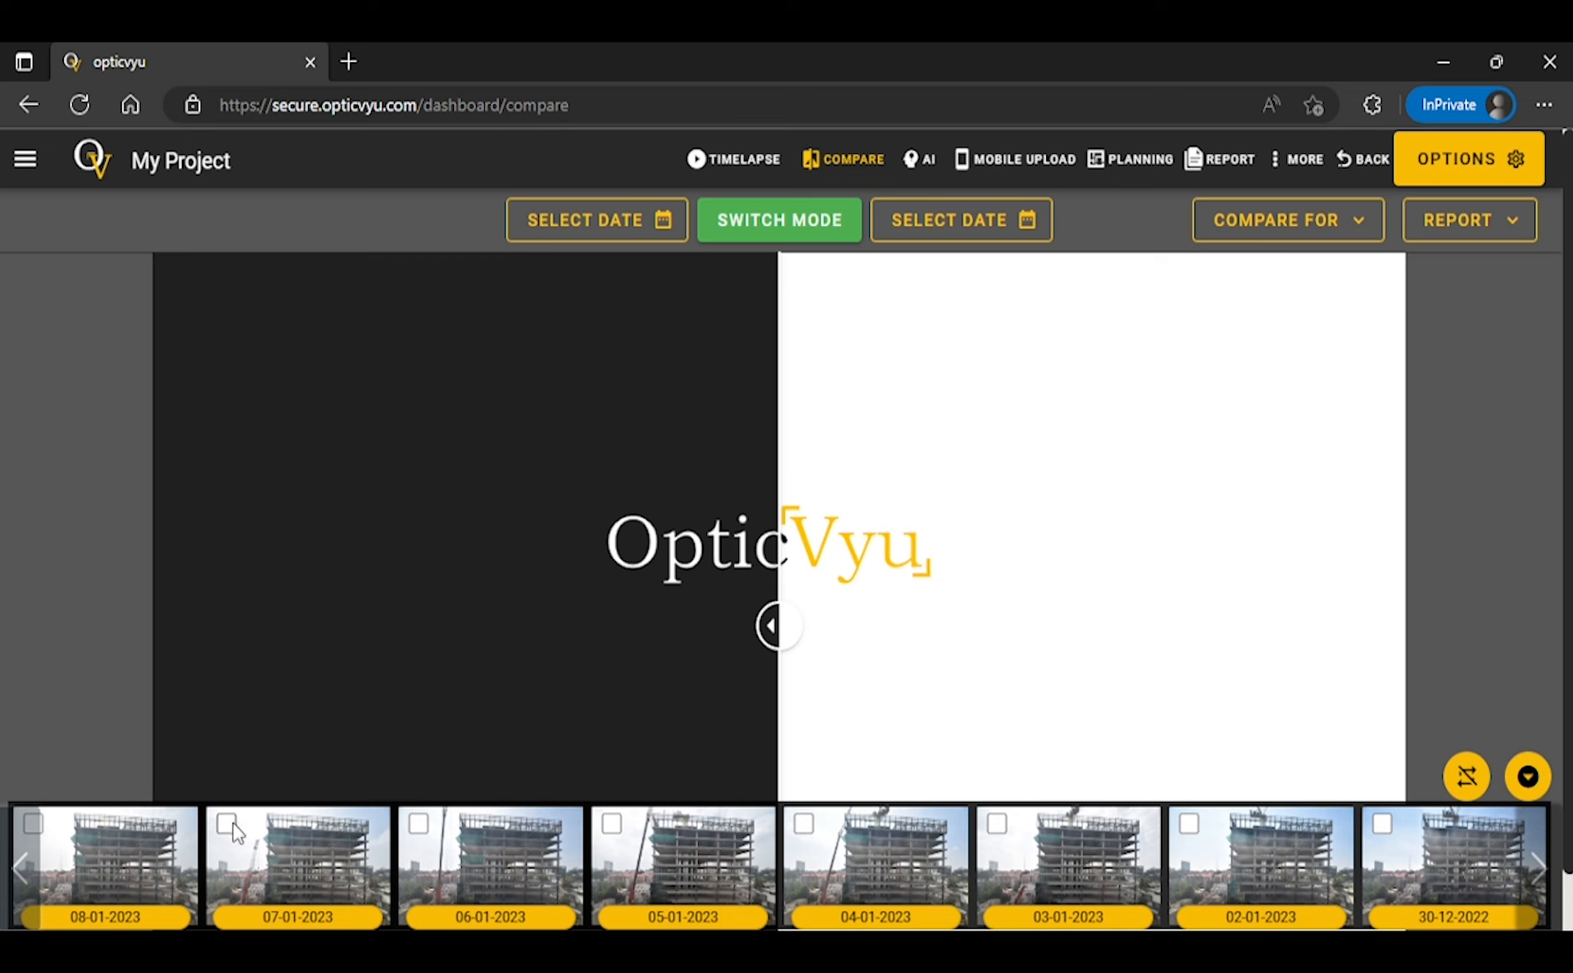
Step: Select the 07-01-2023 and 02-09-2022 thumbnails for comparison
click(227, 824)
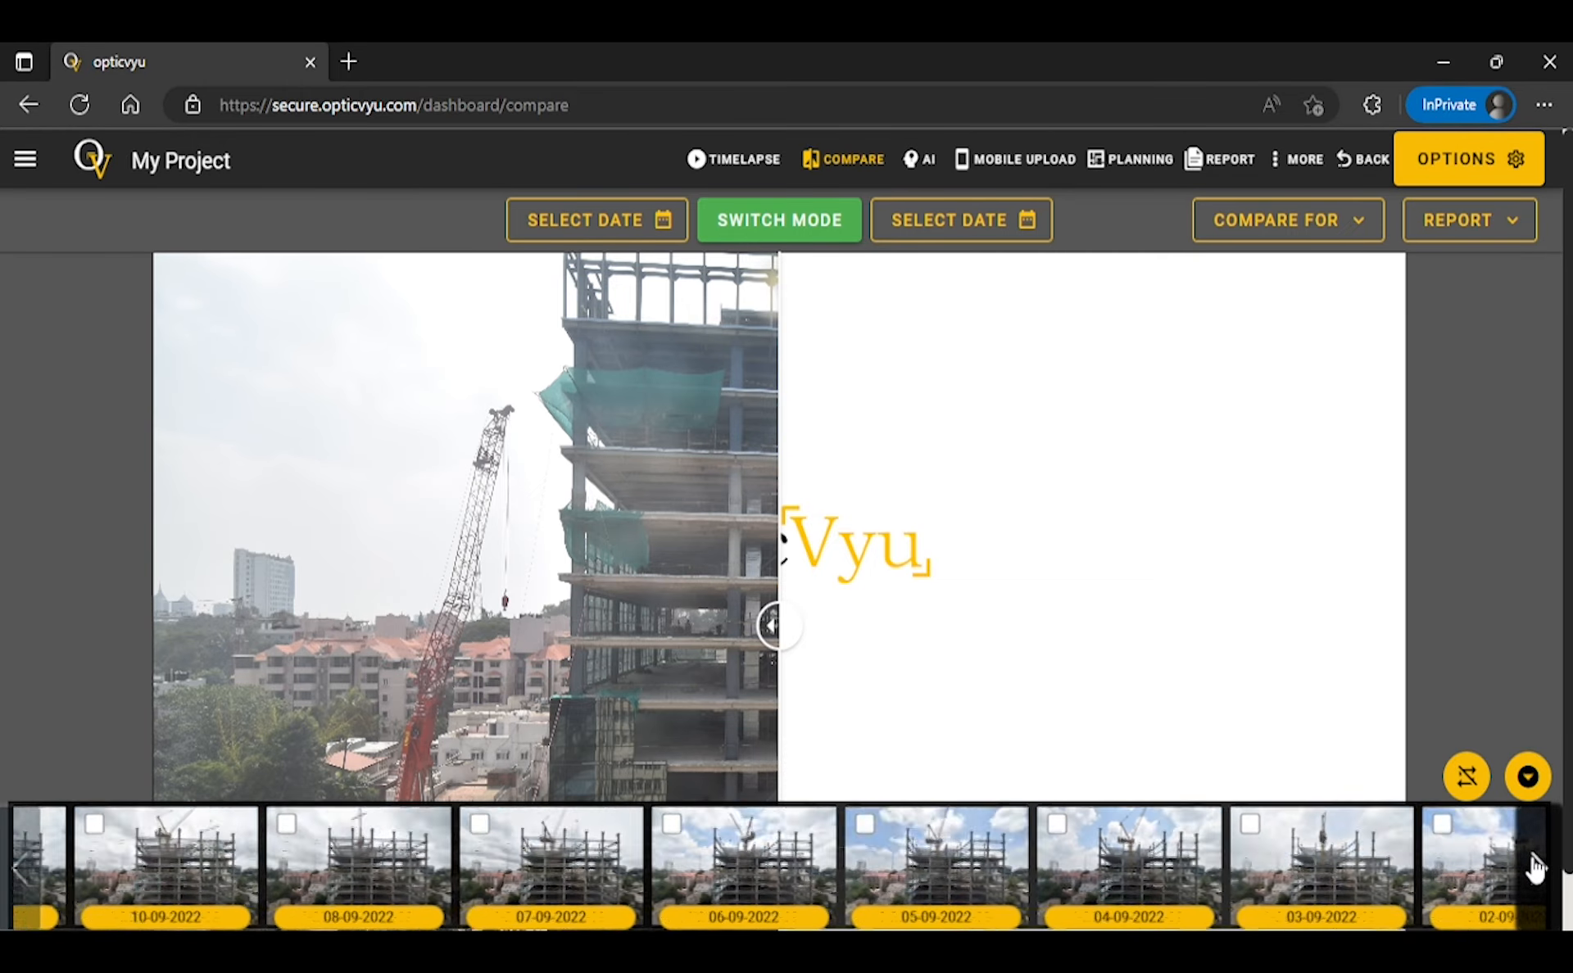
scroll(right, 3)
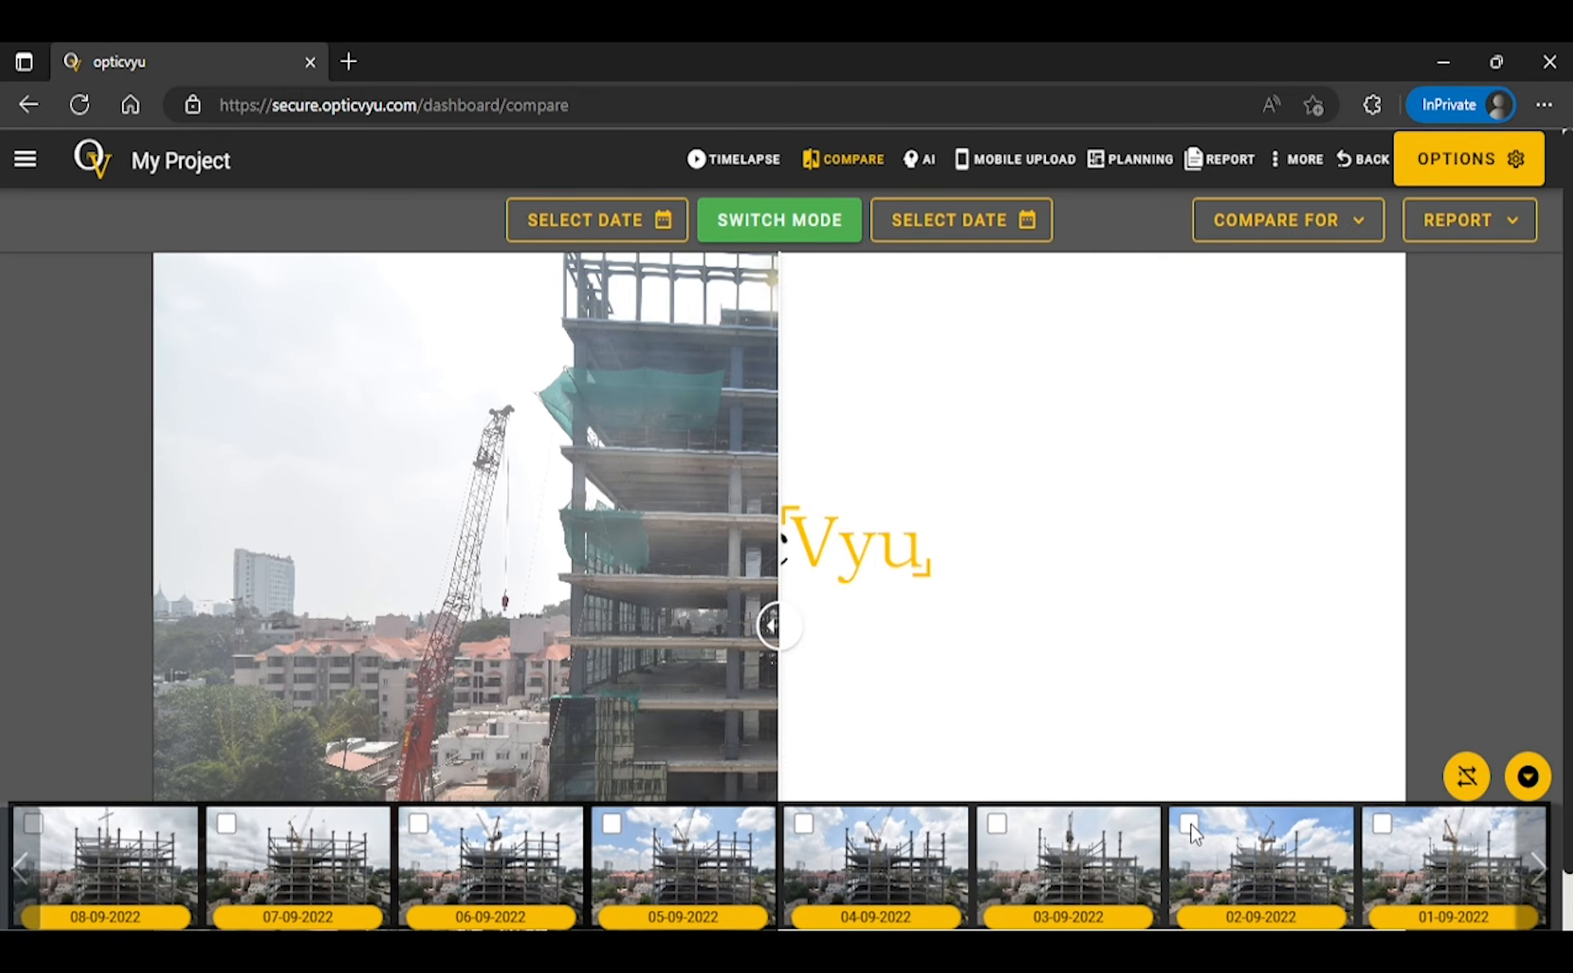
click(1188, 822)
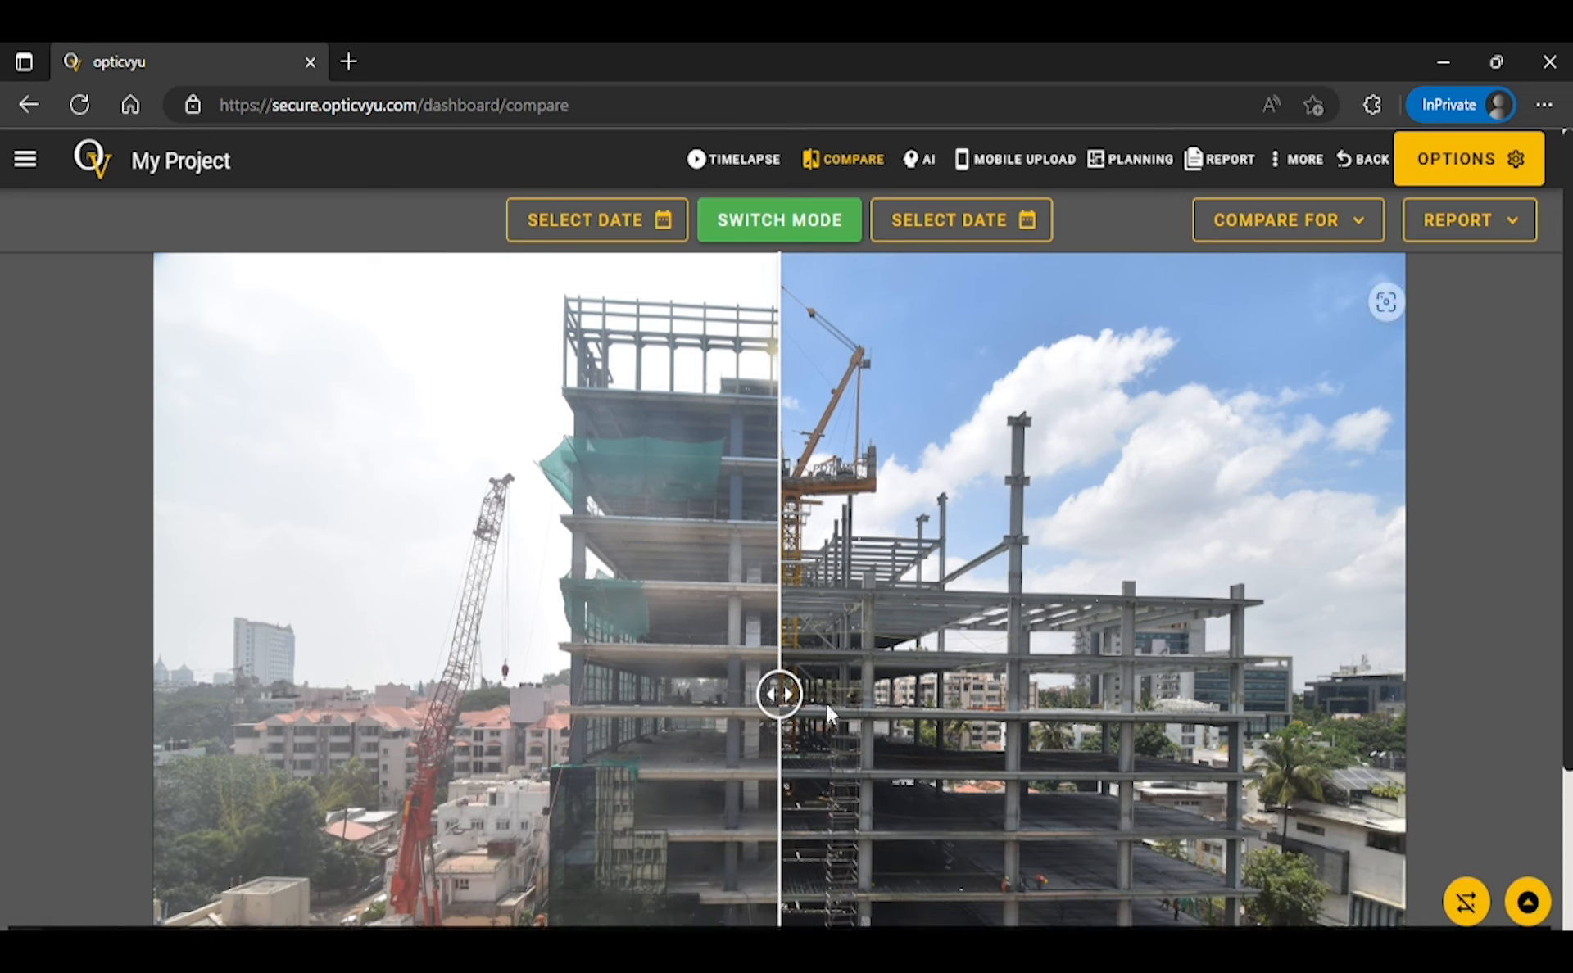
Step: Sweep the comparison divider left and right, leaving it near the middle
drag(778, 693, 201, 693)
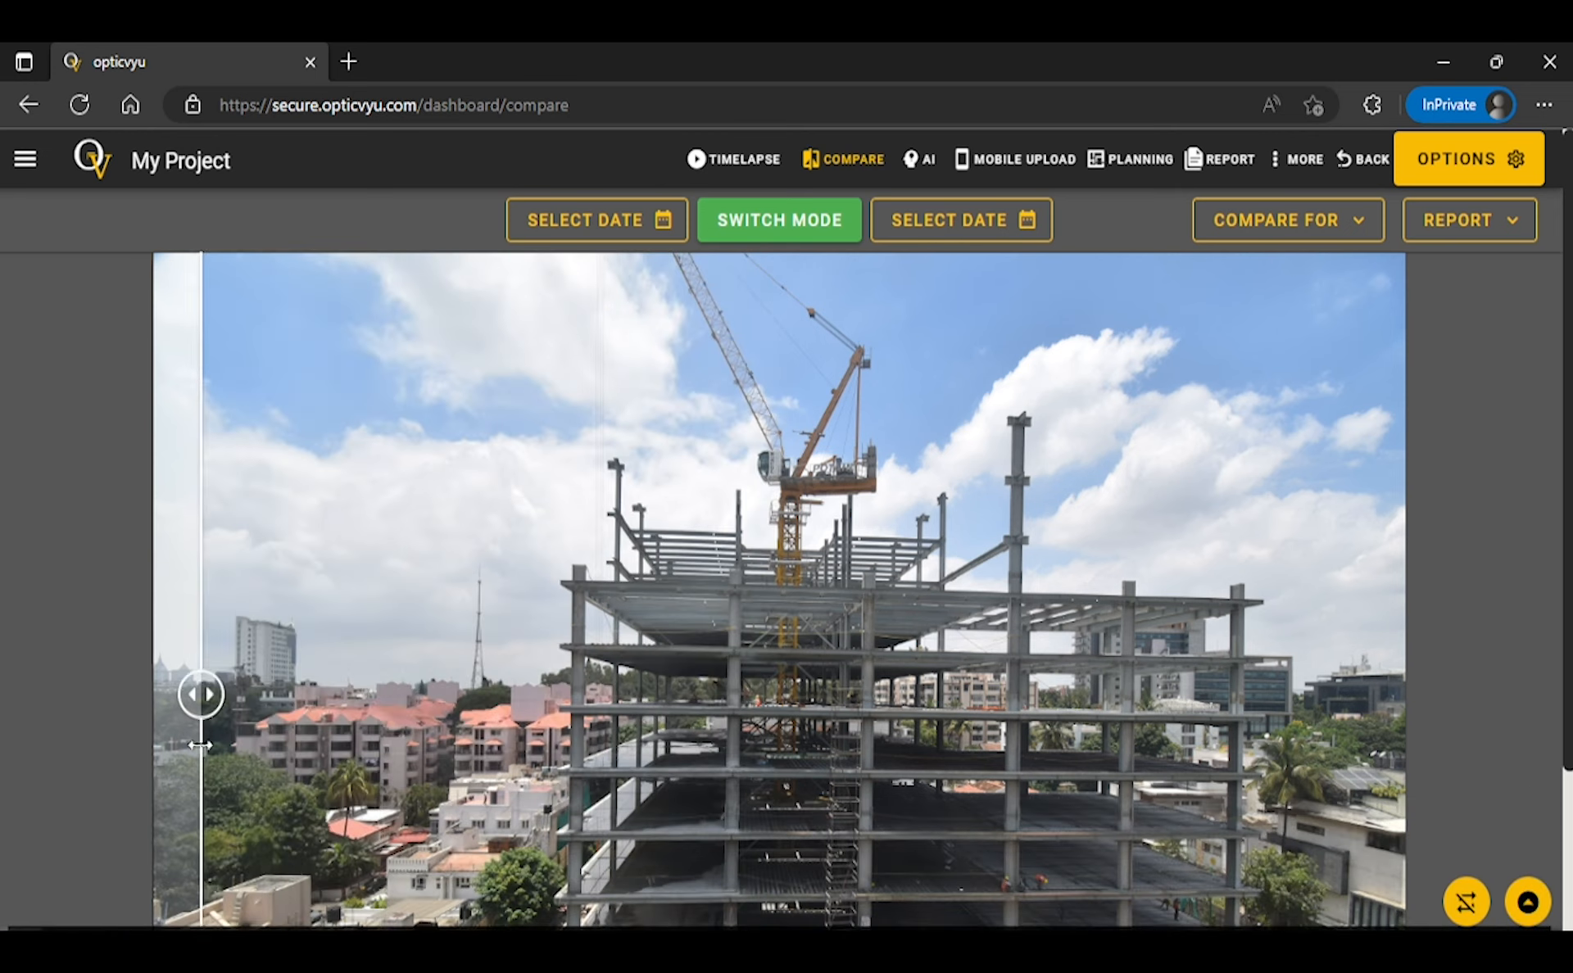
drag(201, 695, 1032, 695)
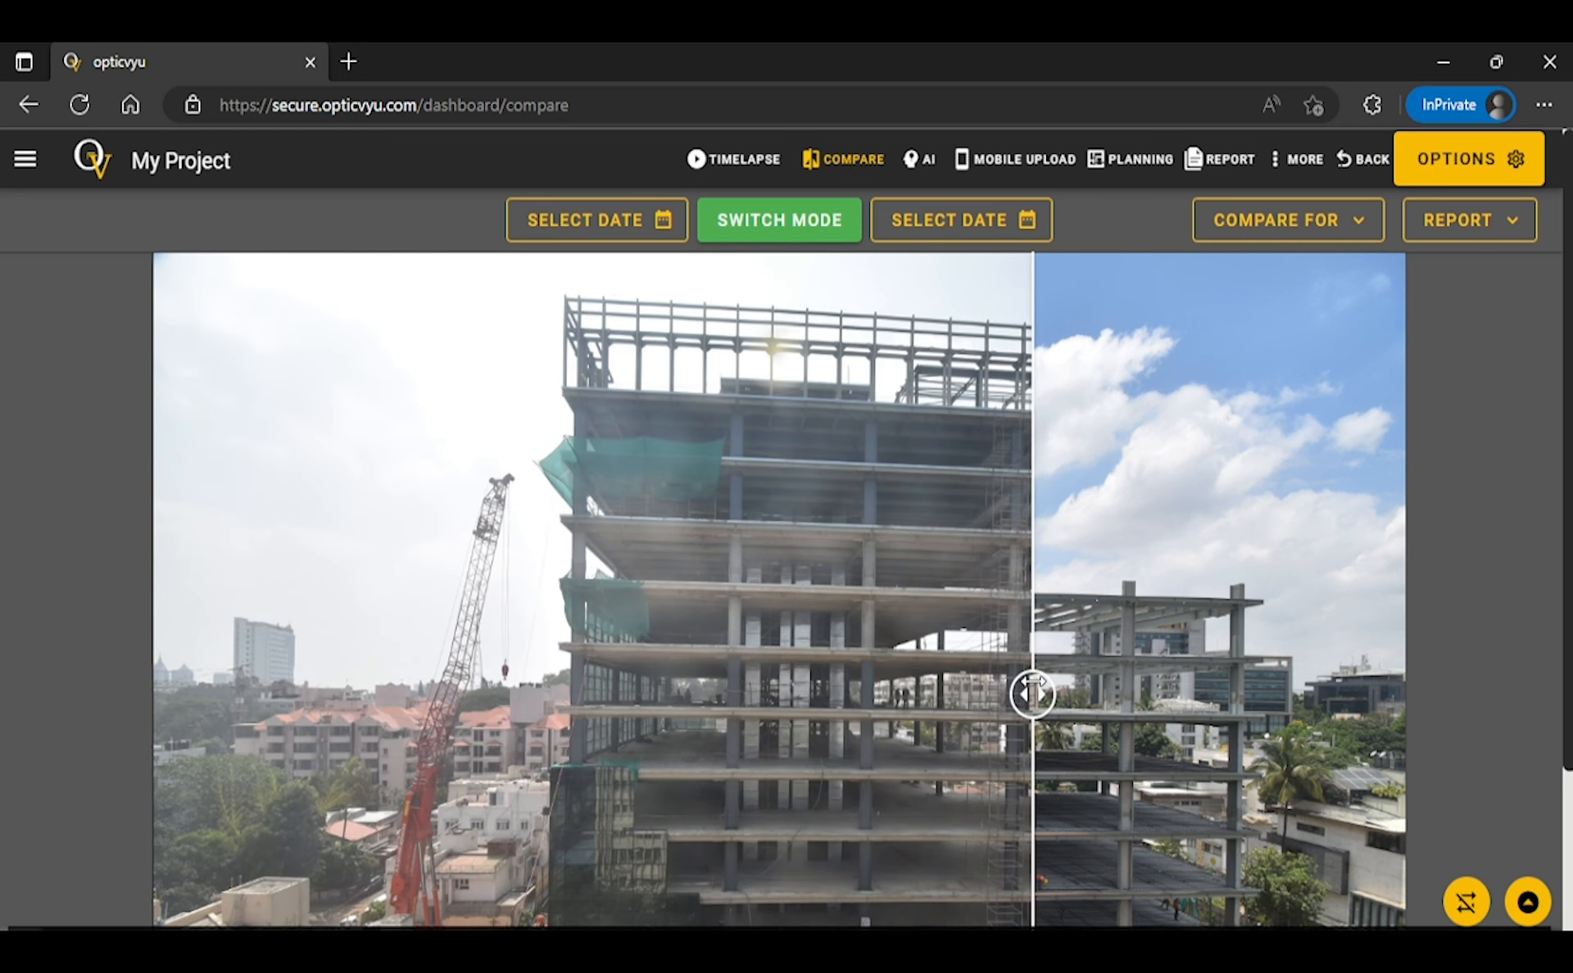
drag(1033, 694, 877, 693)
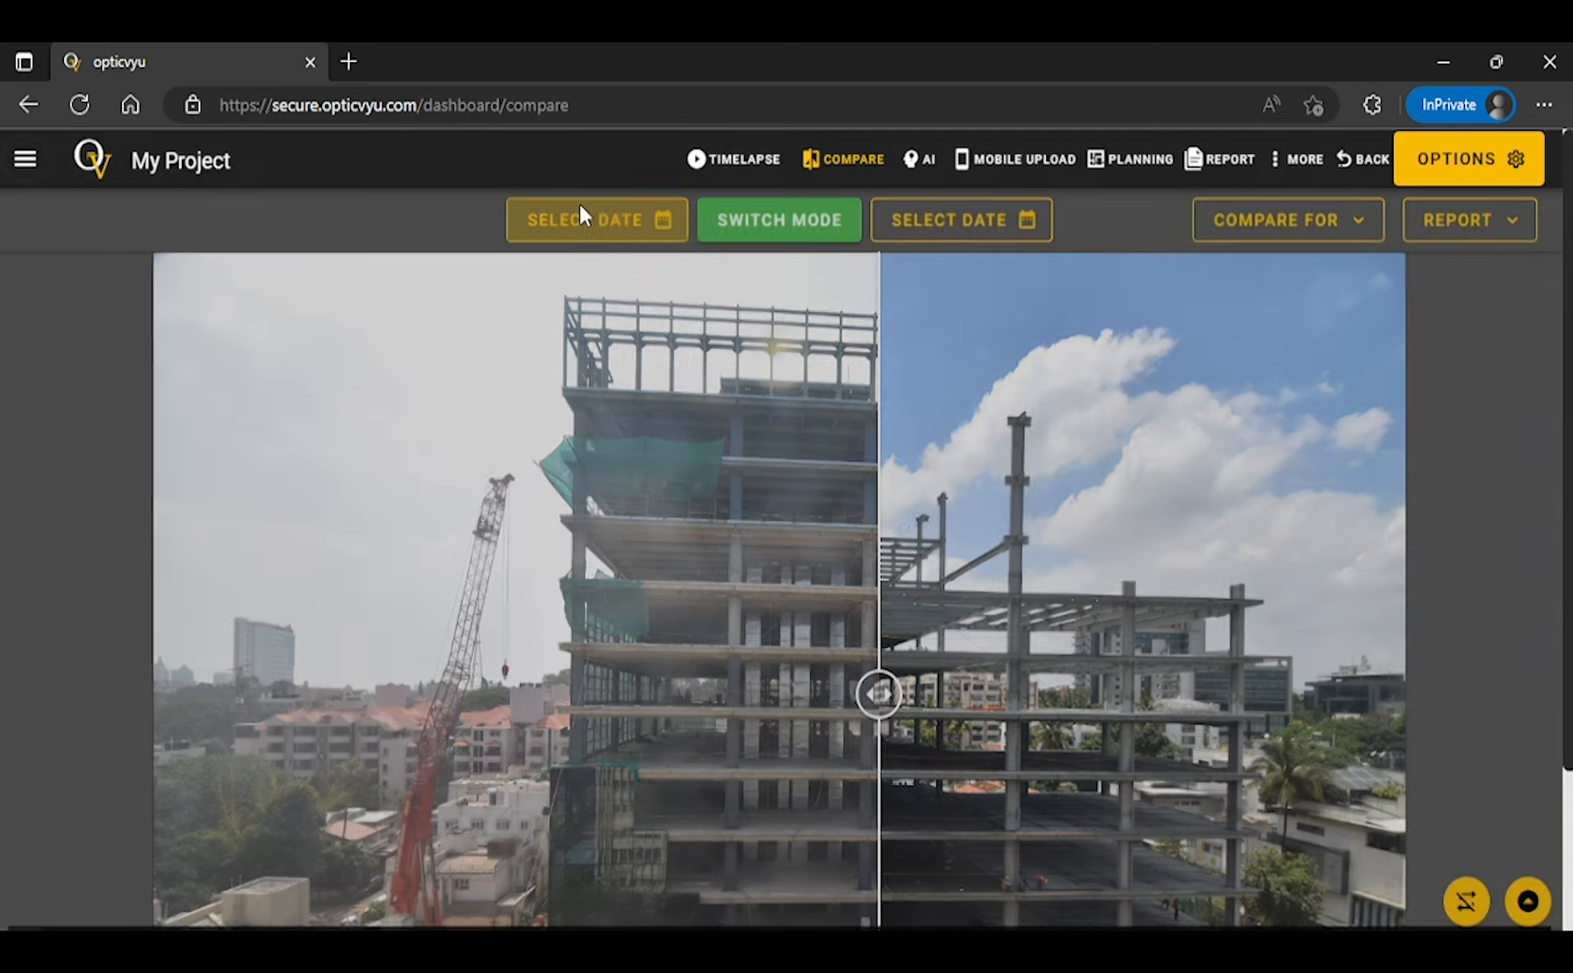
Step: Set the left image to 9 January 2023 11:00 and the right to 7 September 2022
click(595, 219)
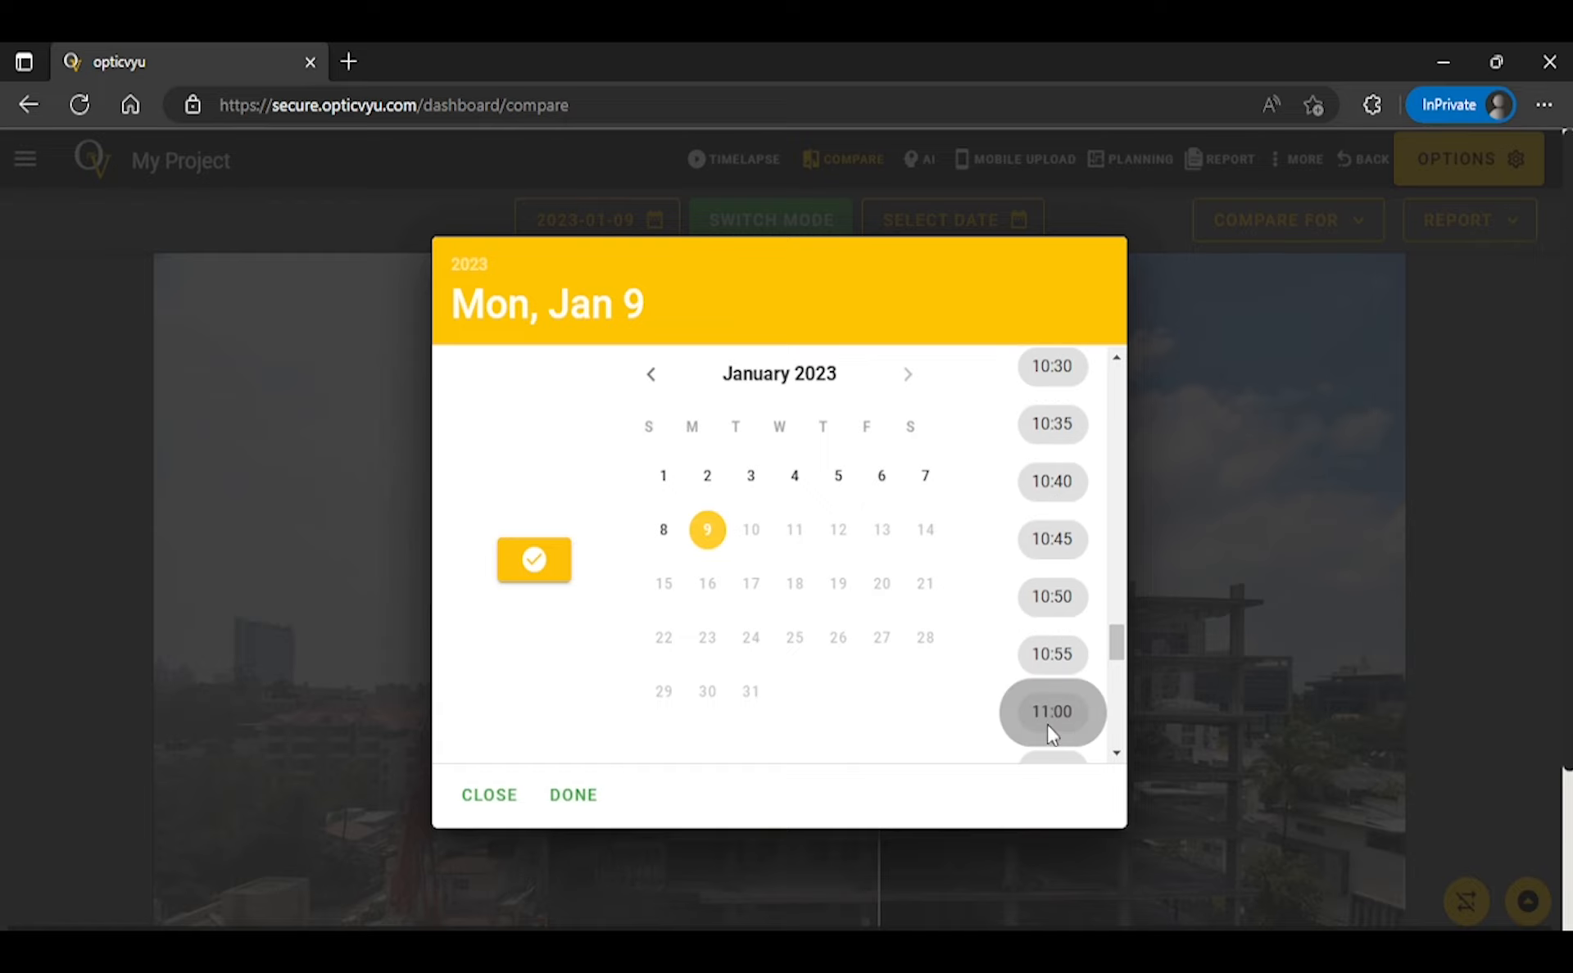
click(572, 795)
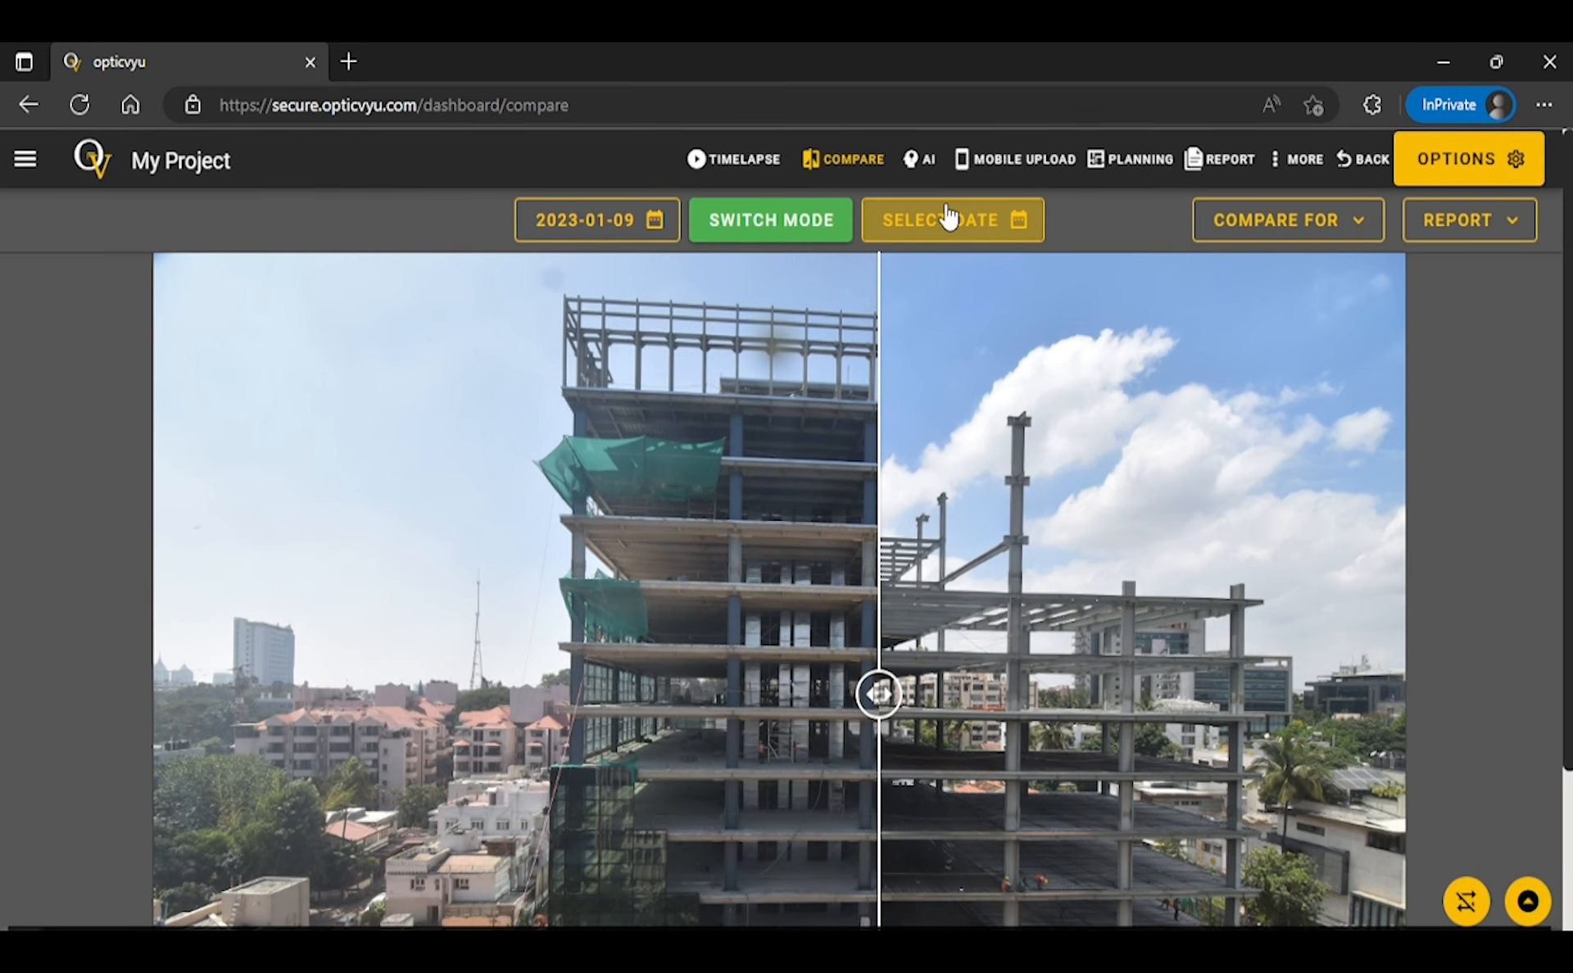
click(951, 220)
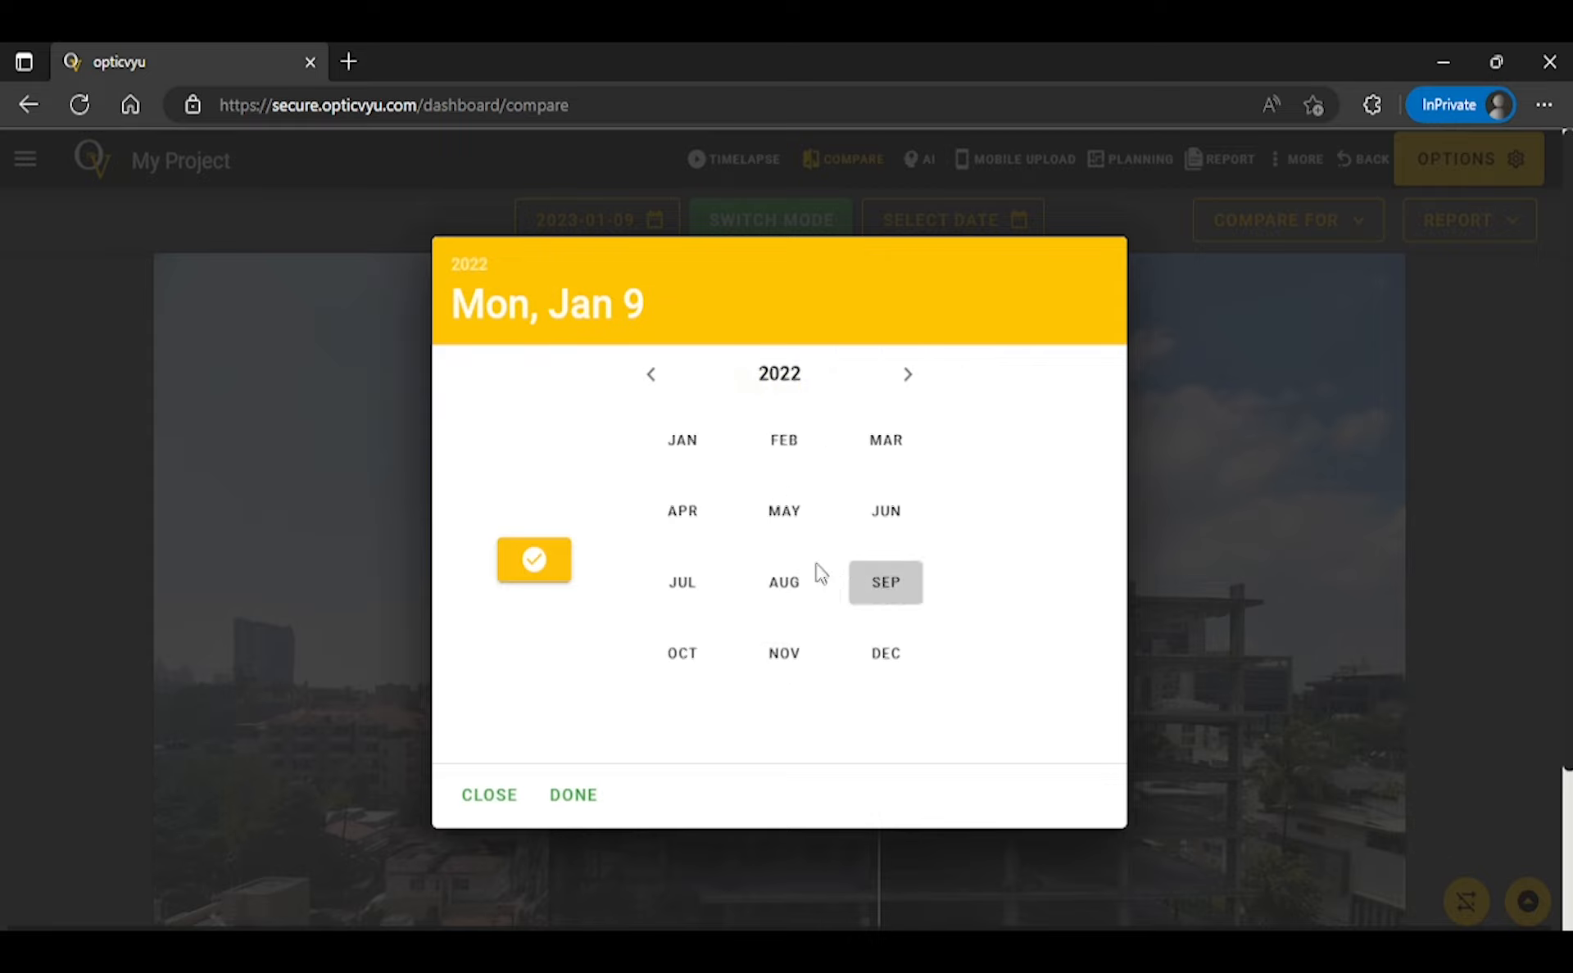
click(885, 581)
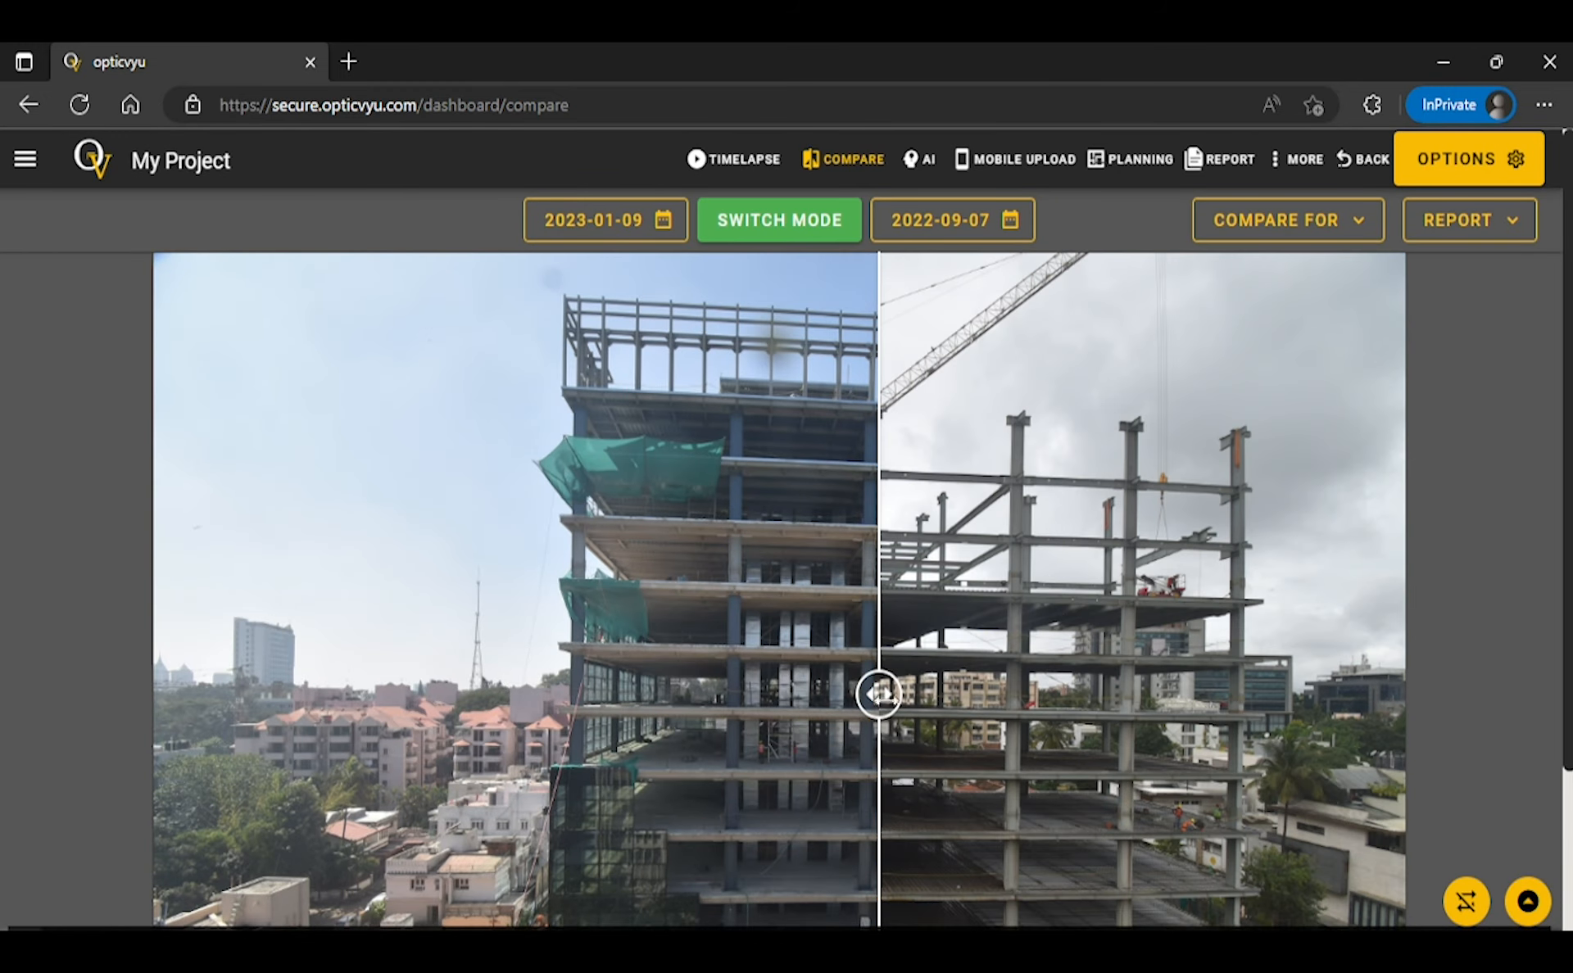
drag(878, 695, 597, 694)
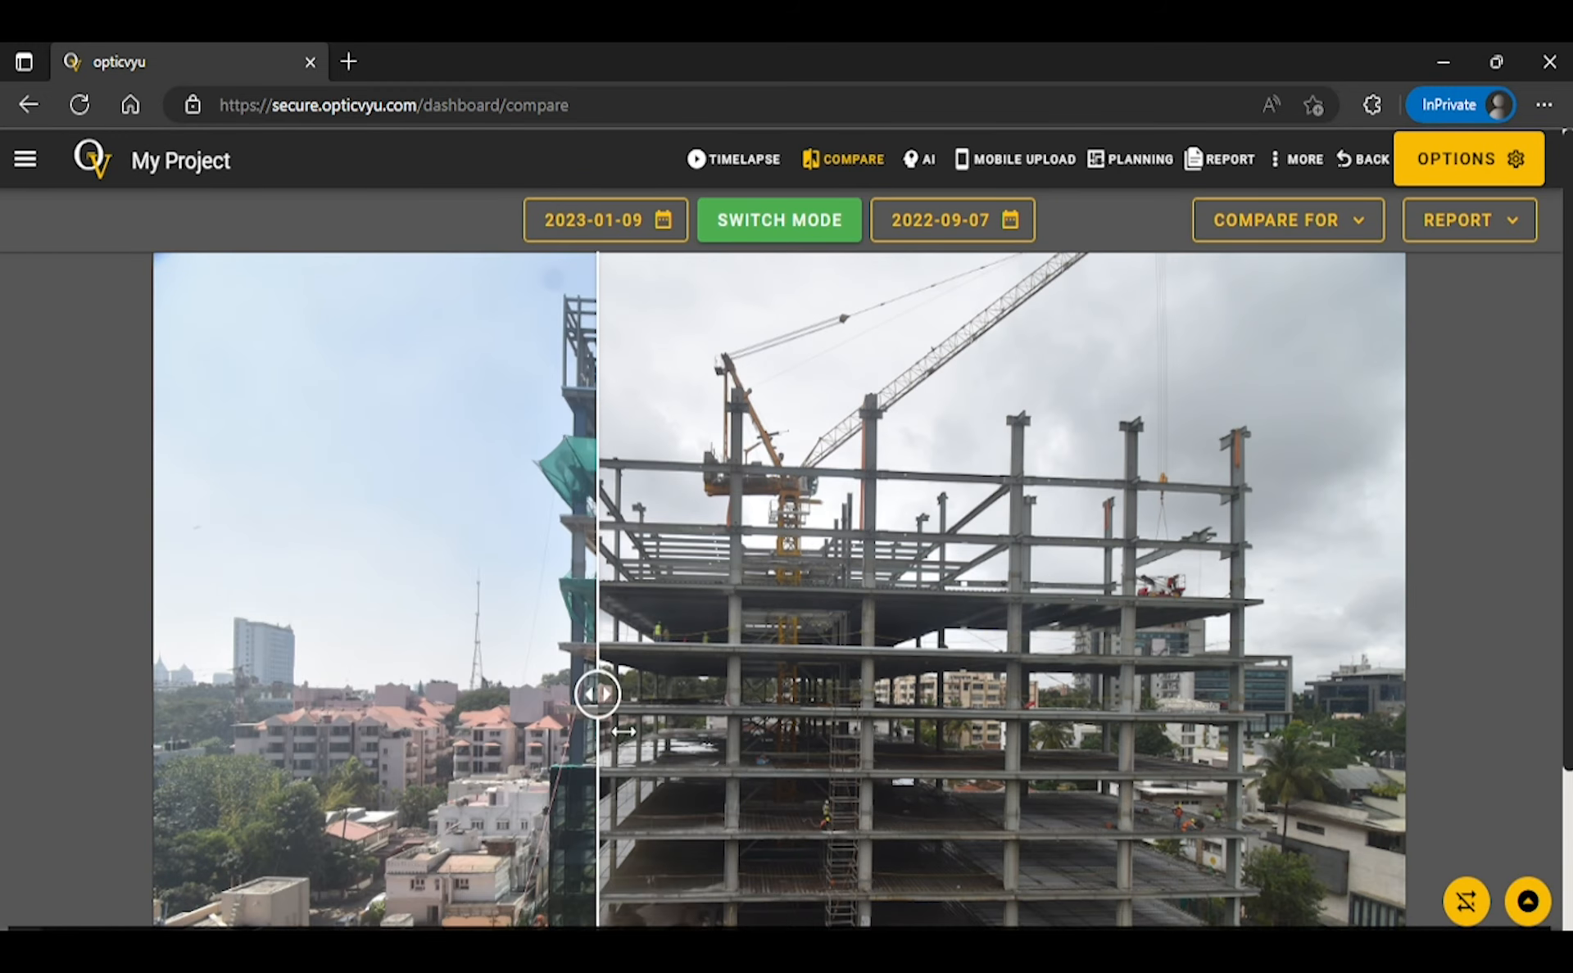
drag(597, 694, 1354, 695)
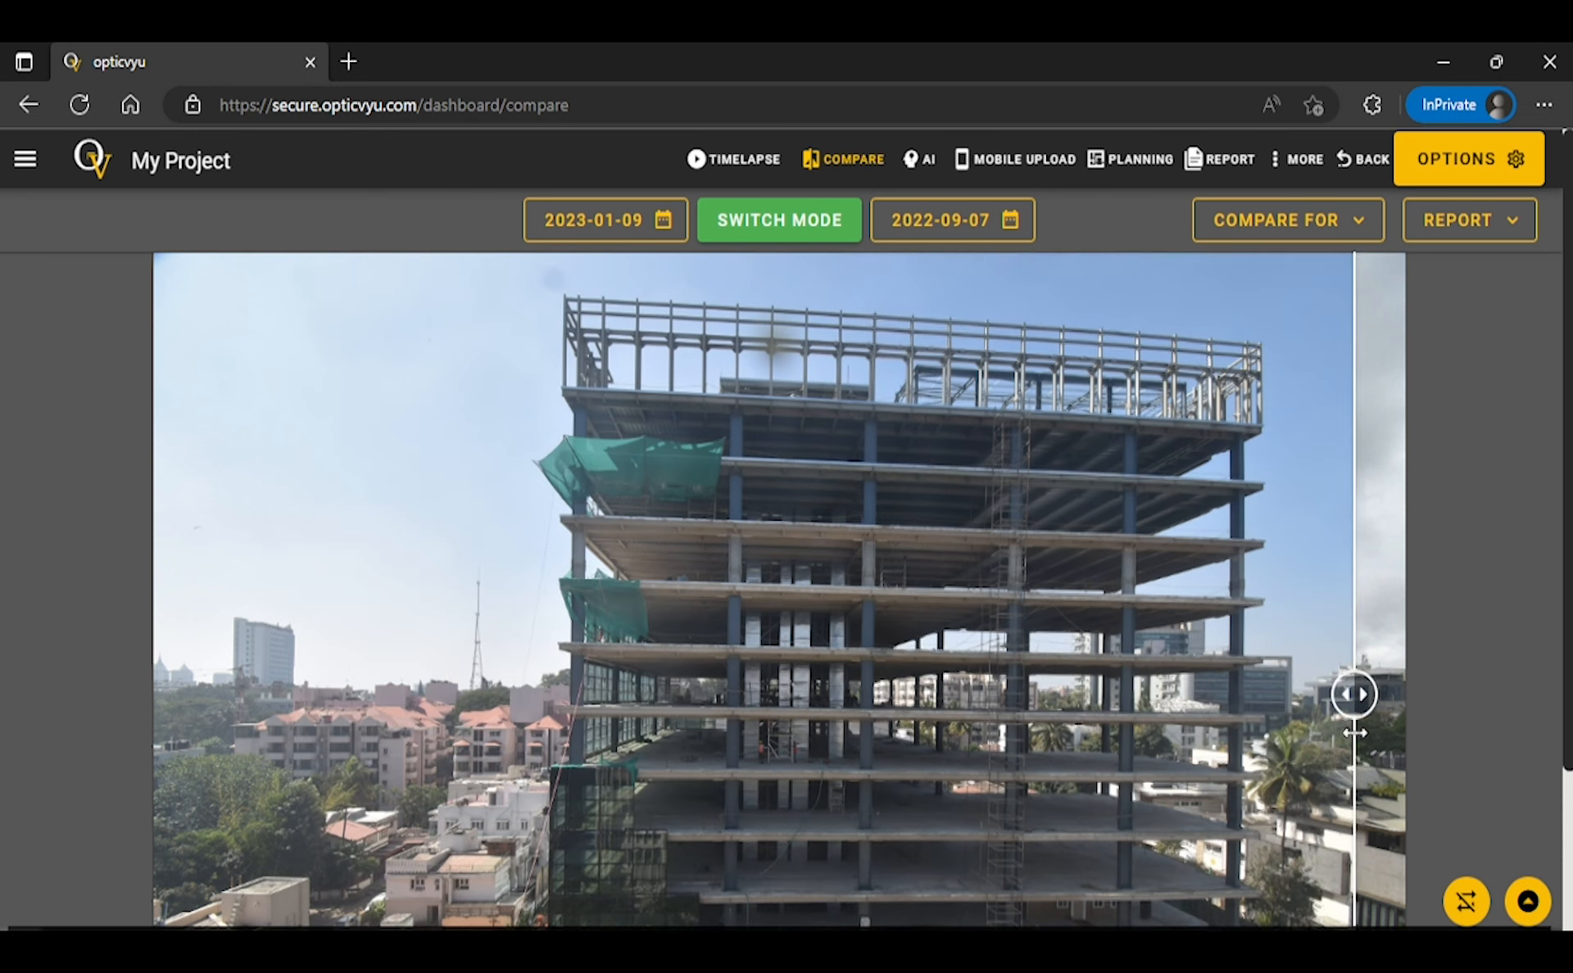
drag(1354, 696, 858, 692)
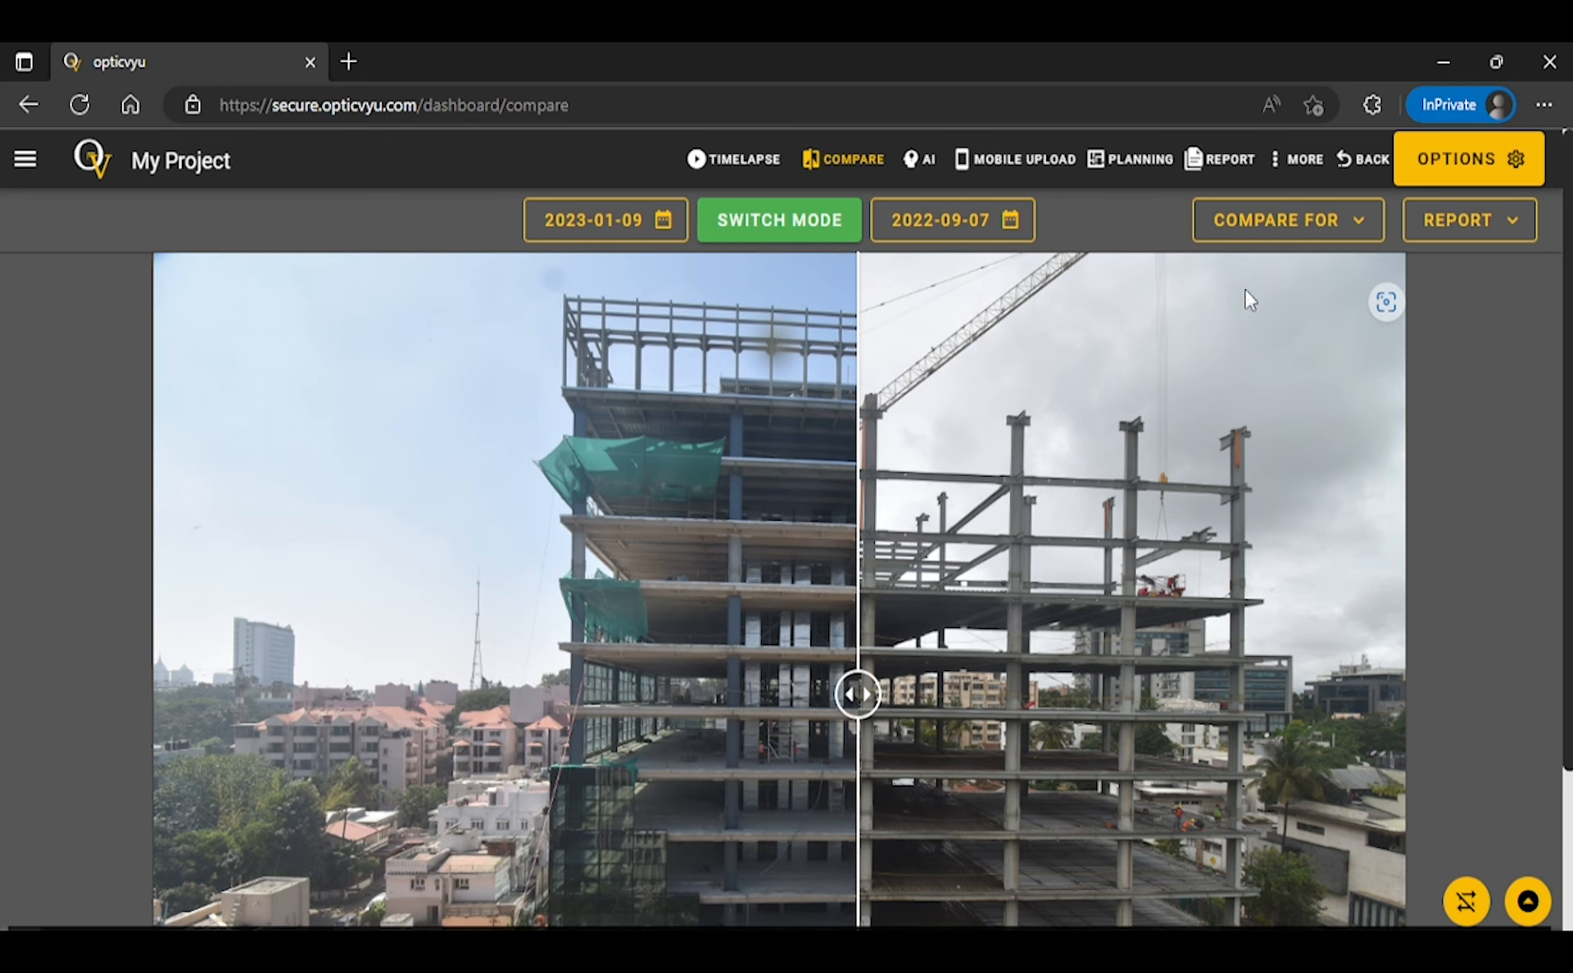
click(1287, 220)
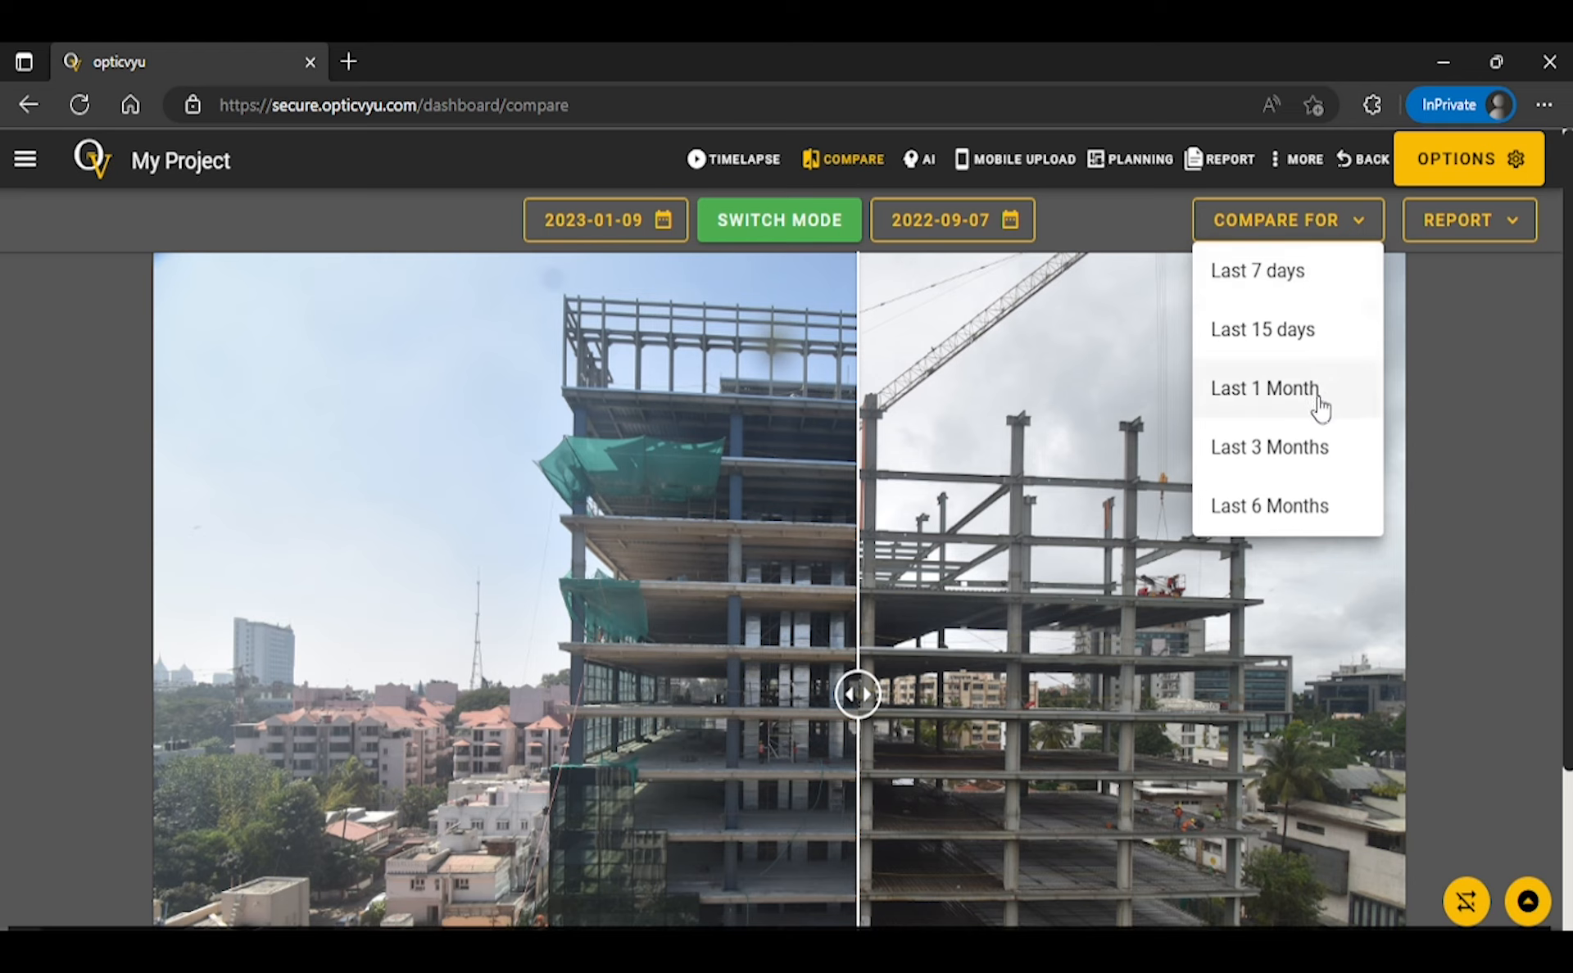
mouse_move(1322, 512)
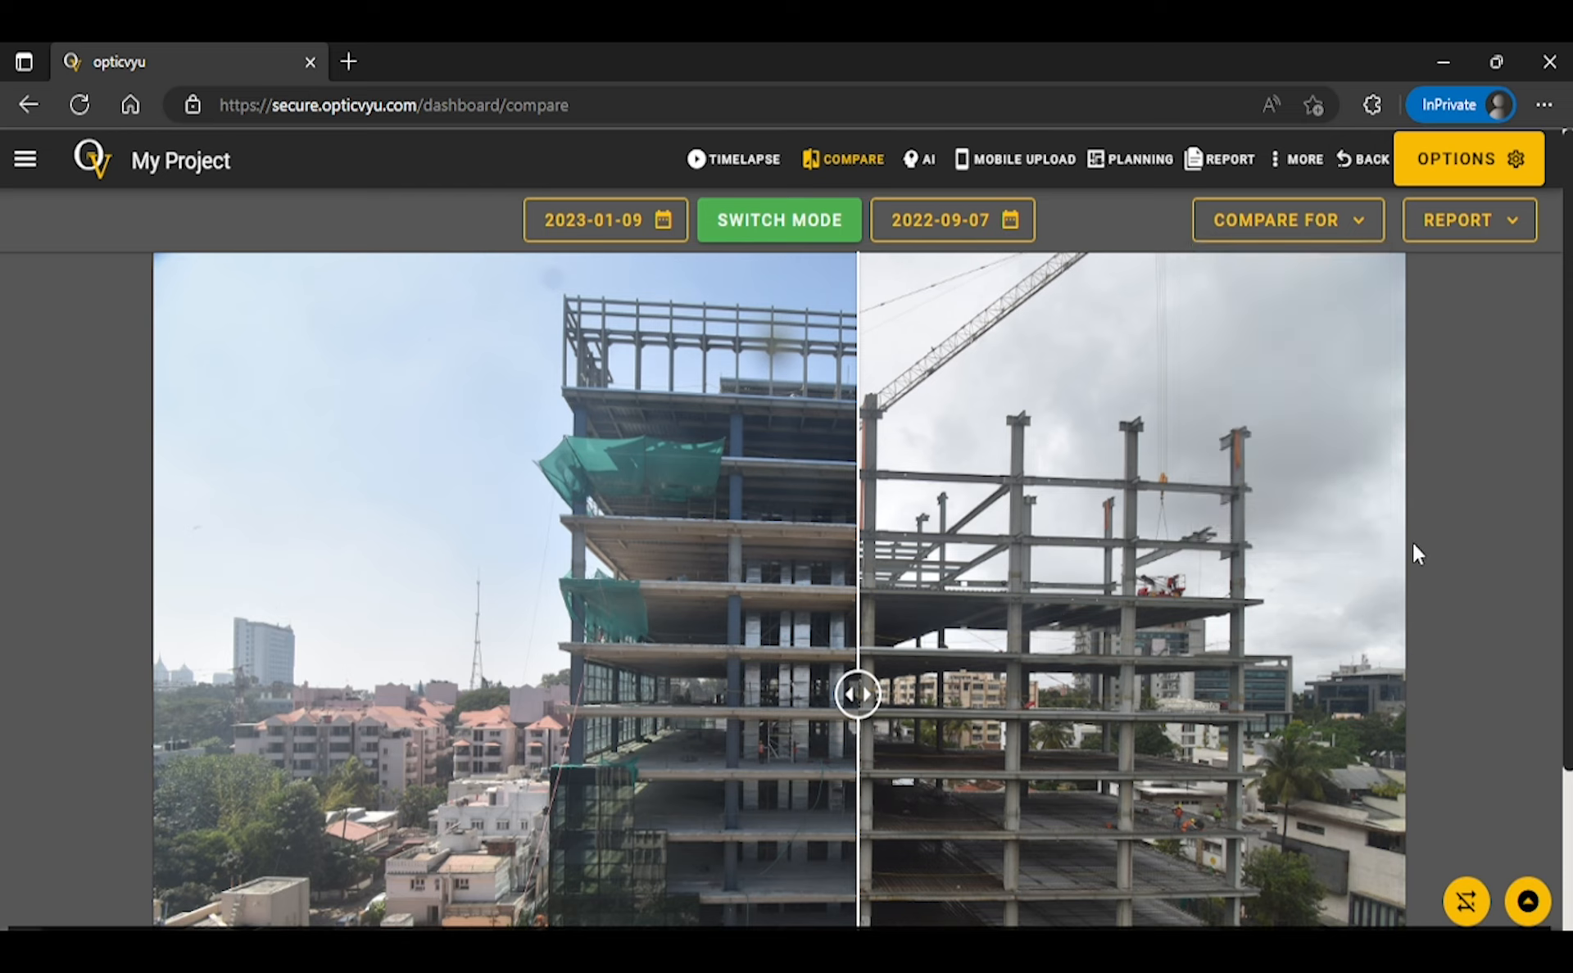
mouse_move(780, 267)
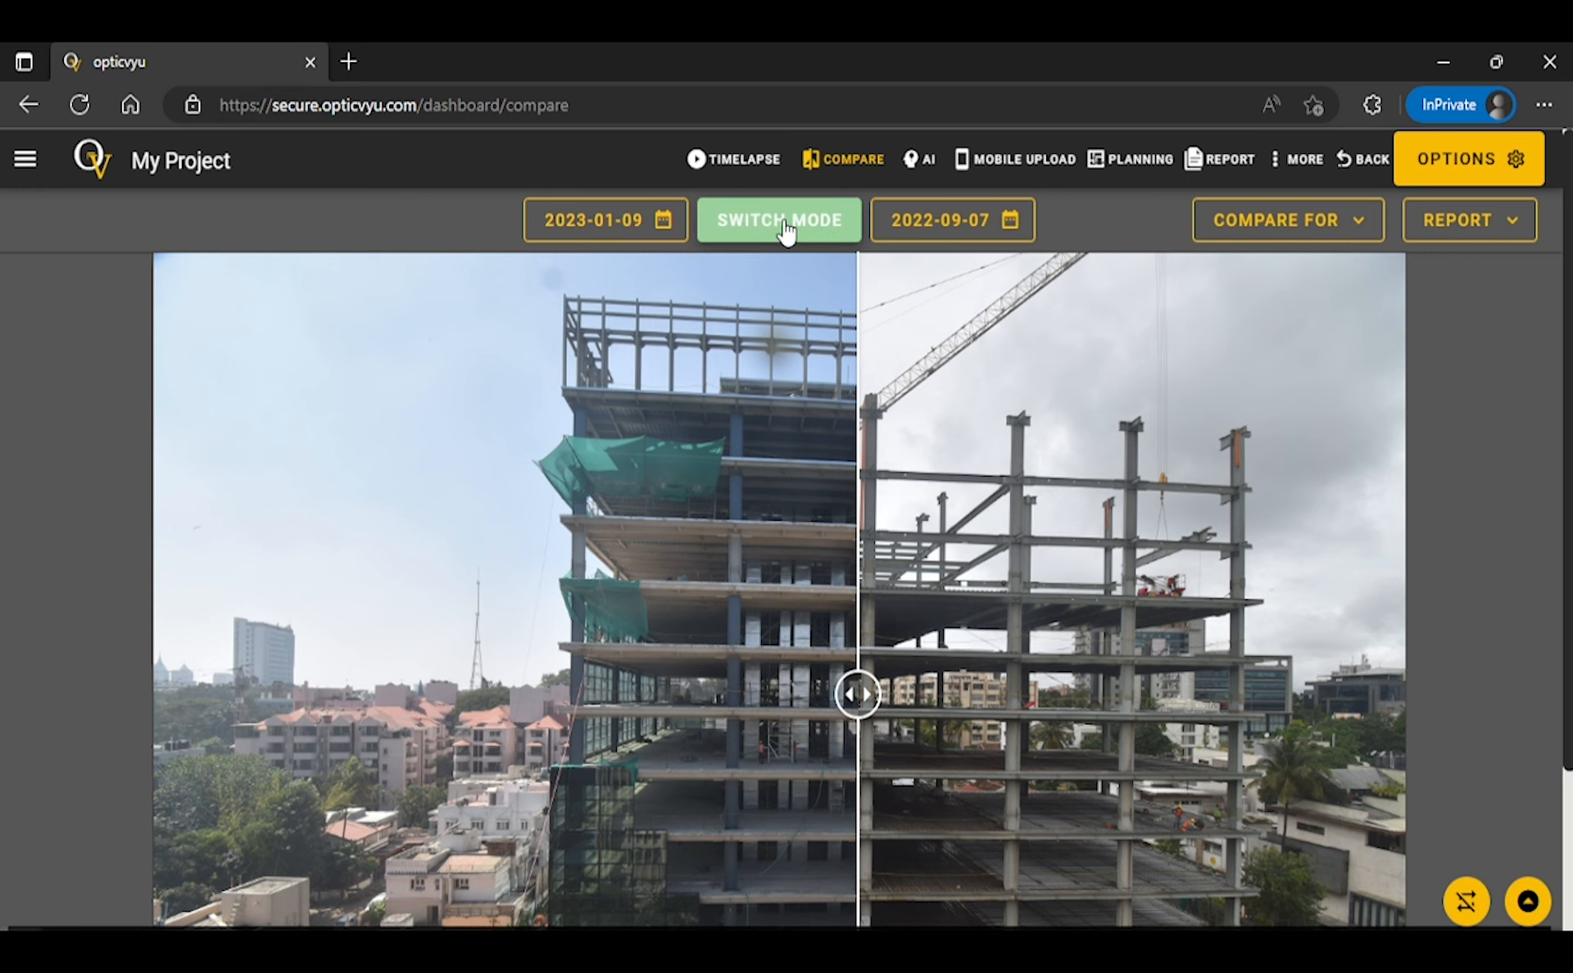
Step: Switch to side-by-side photo mode and open the REPORT dropdown
click(778, 220)
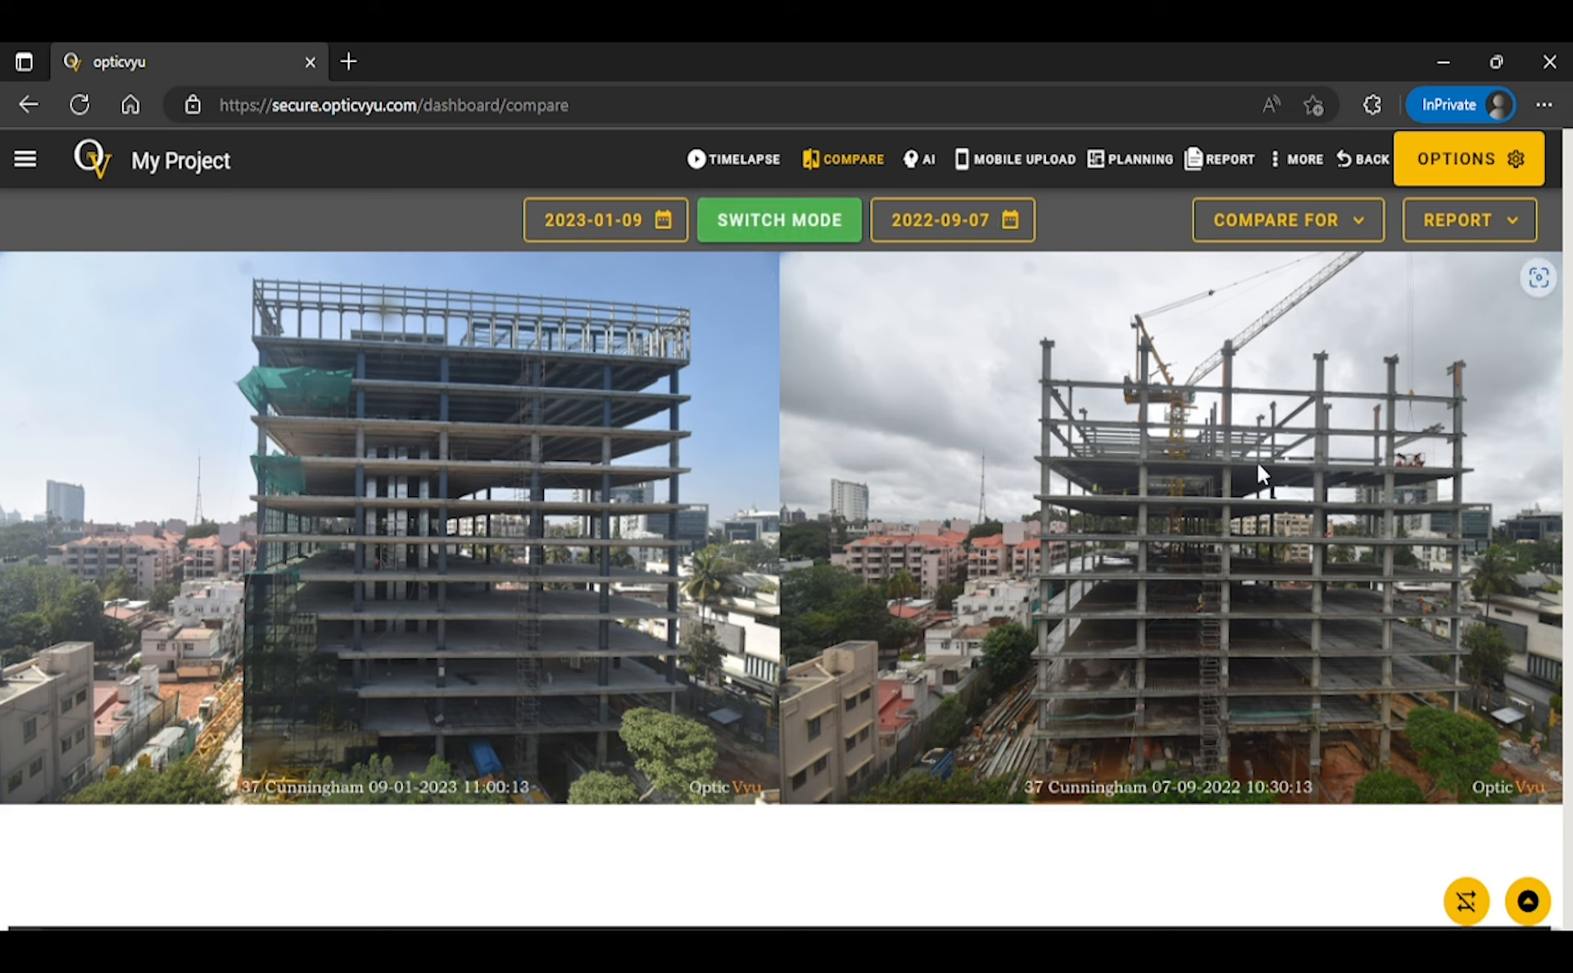
mouse_move(693, 496)
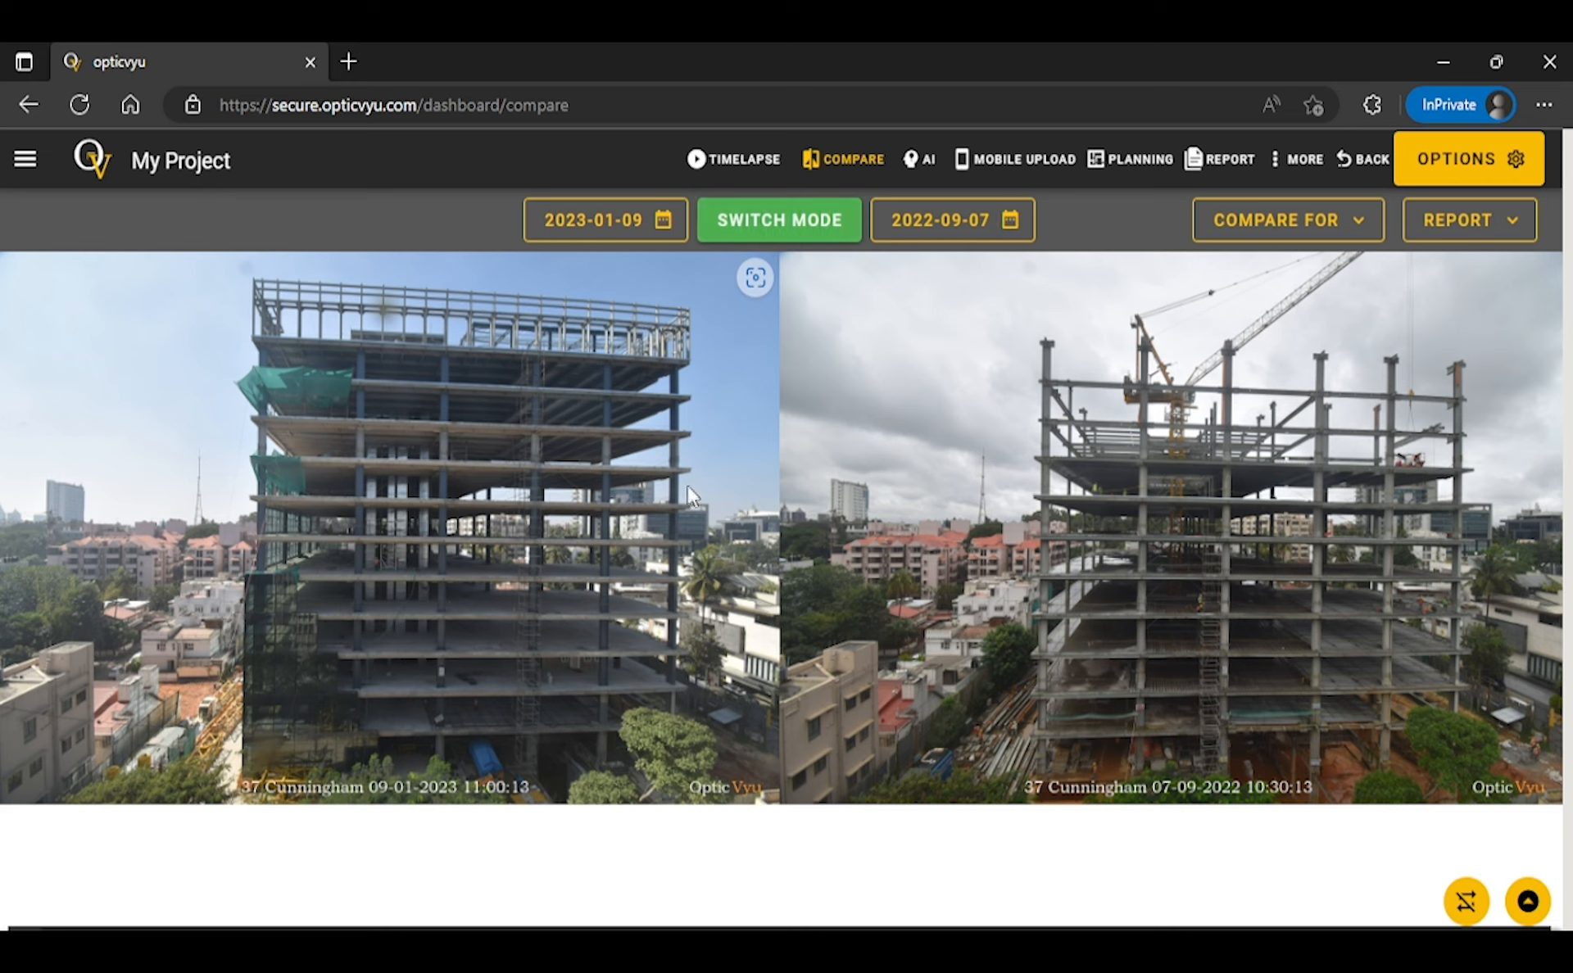
click(1467, 220)
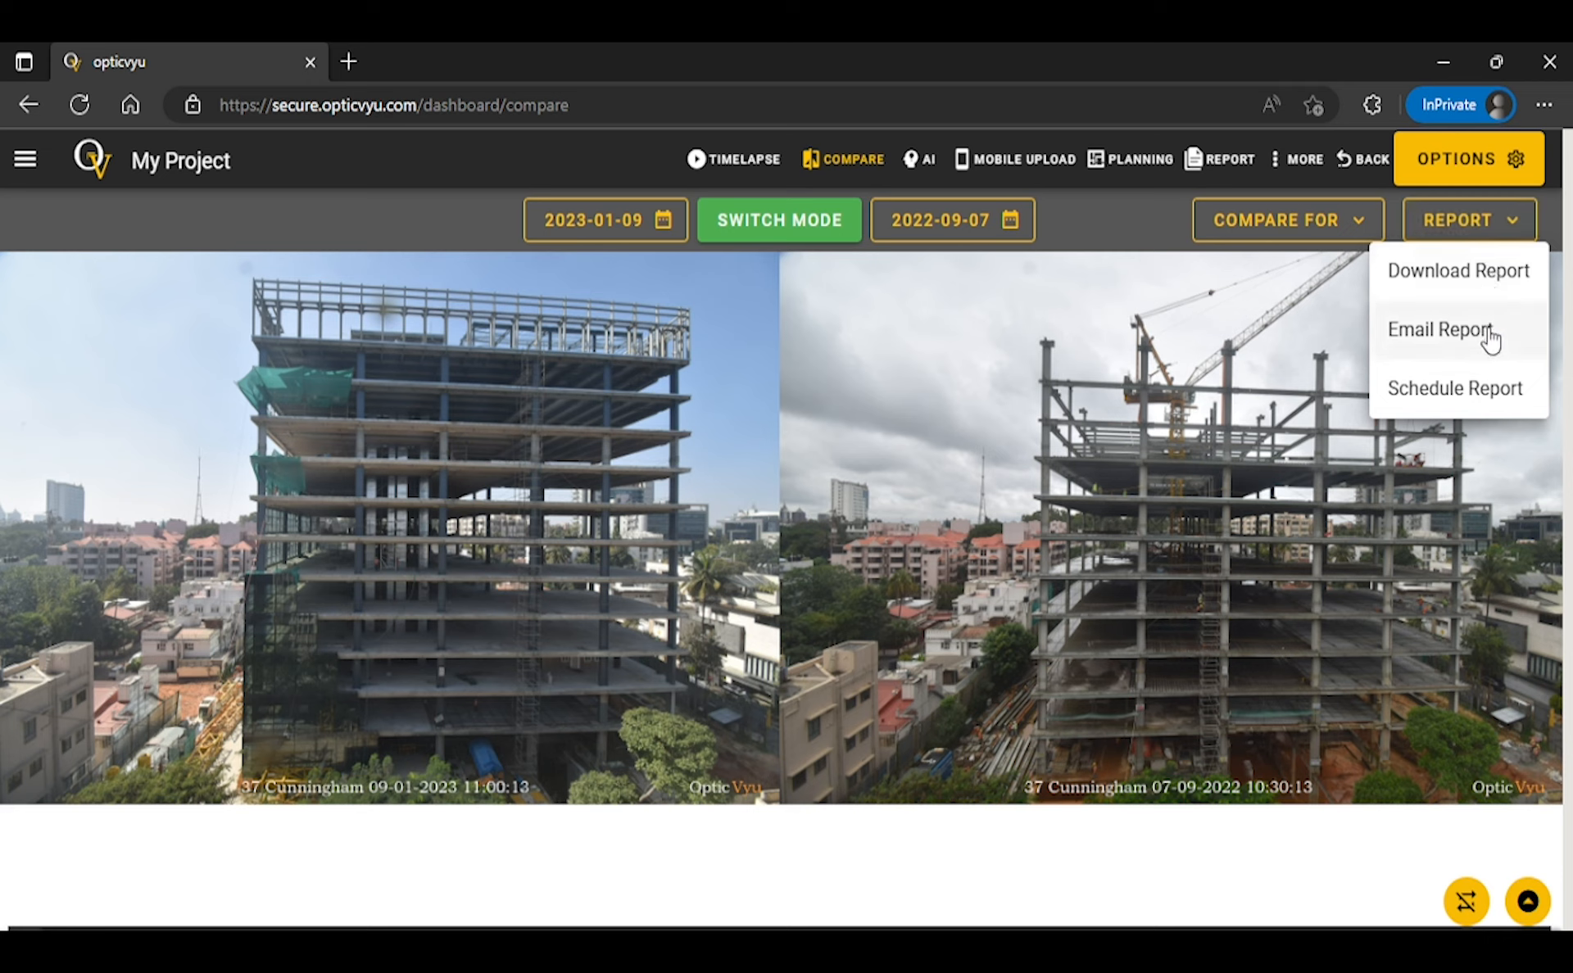
mouse_move(1493, 402)
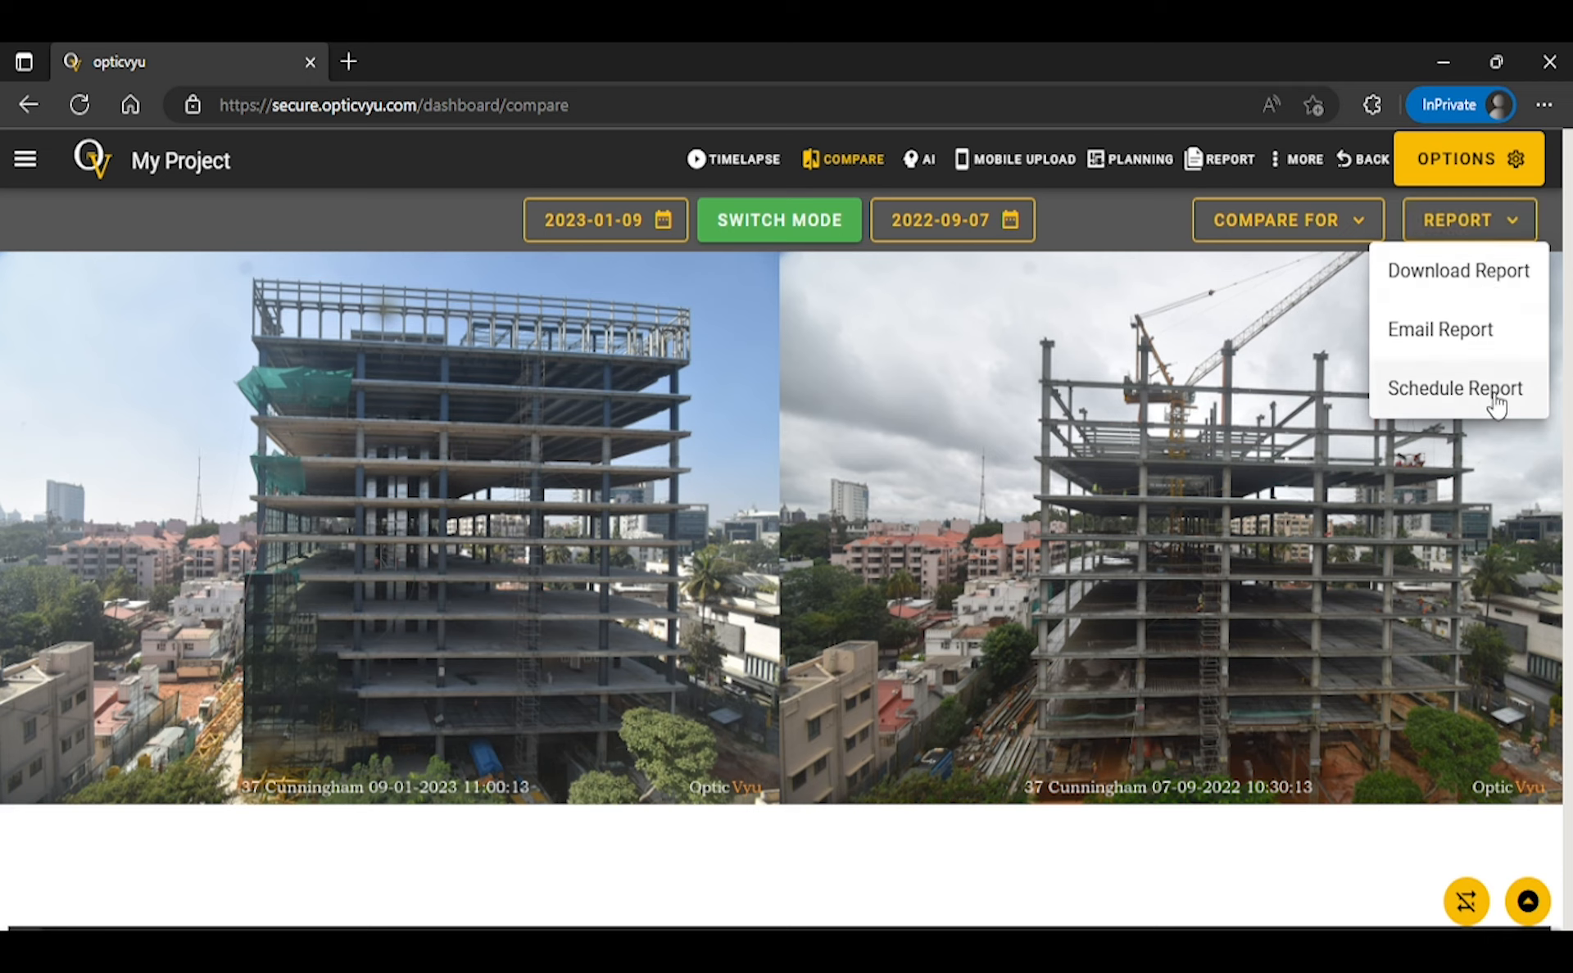